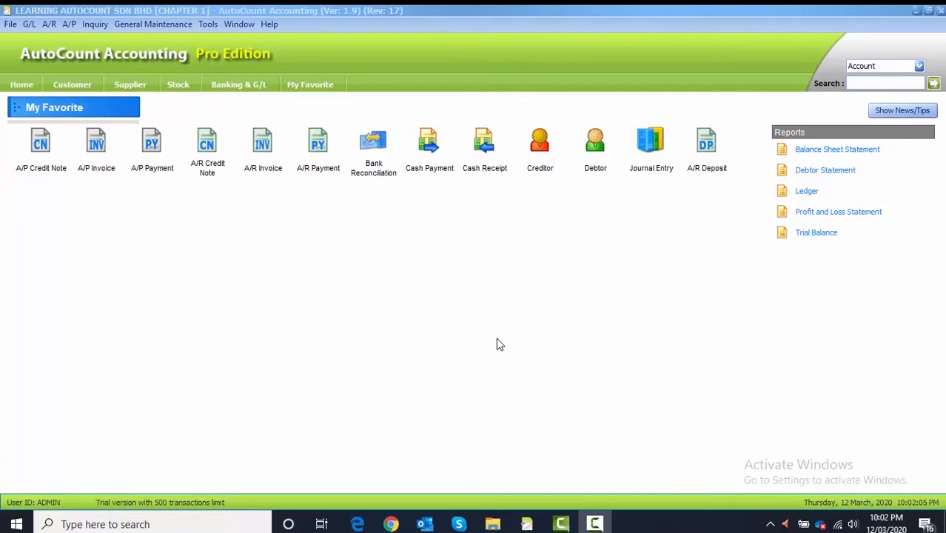
mouse_move(438, 298)
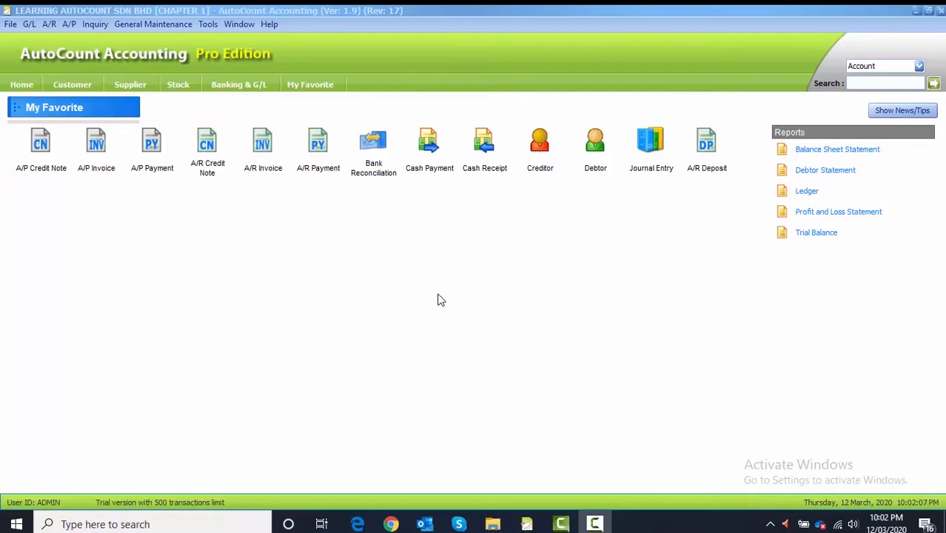
mouse_move(79, 246)
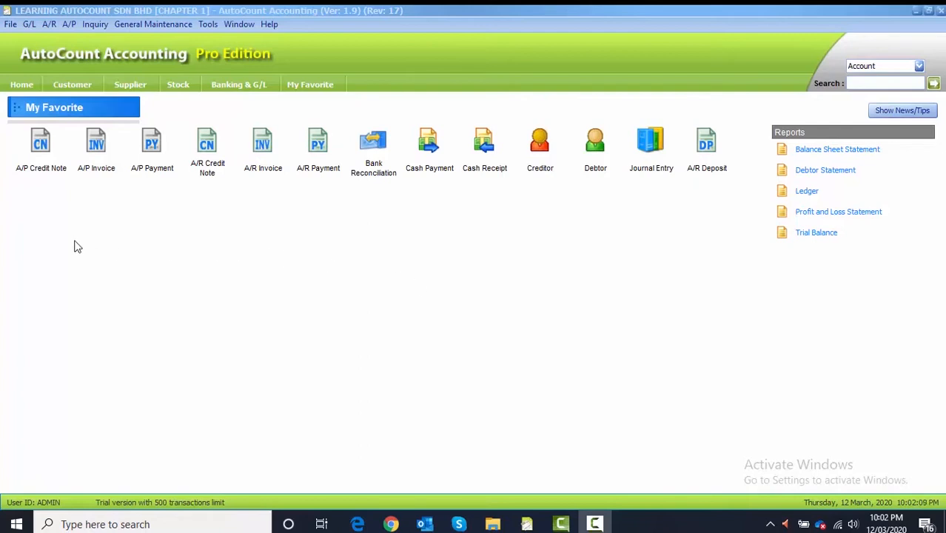
Step: Show the Manage Account Book window listing the existing Learning AutoCount Sdn Bhd book
left_click(11, 24)
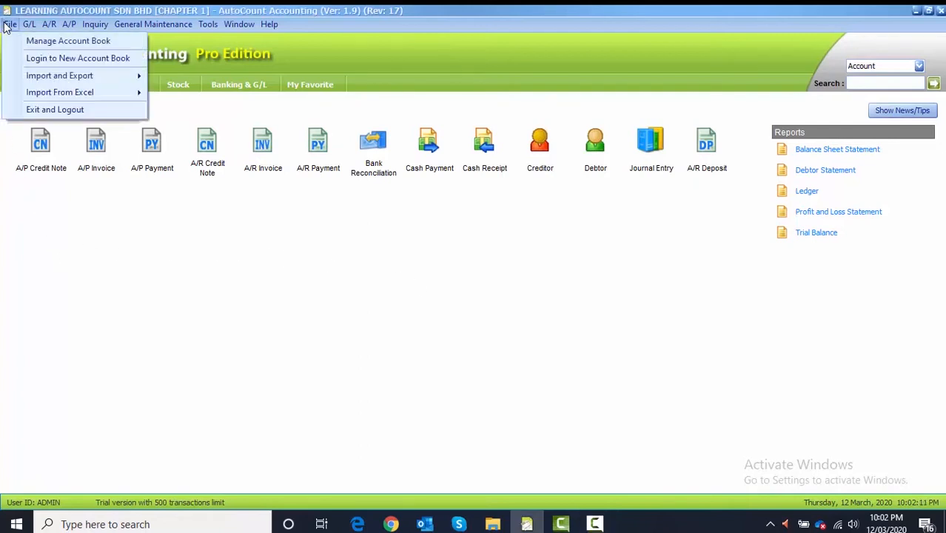
left_click(30, 23)
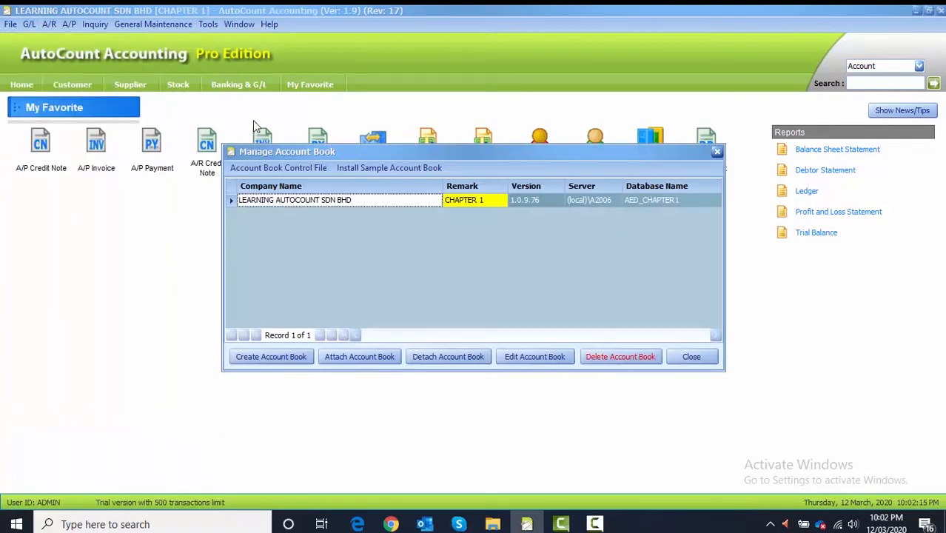
mouse_move(245, 255)
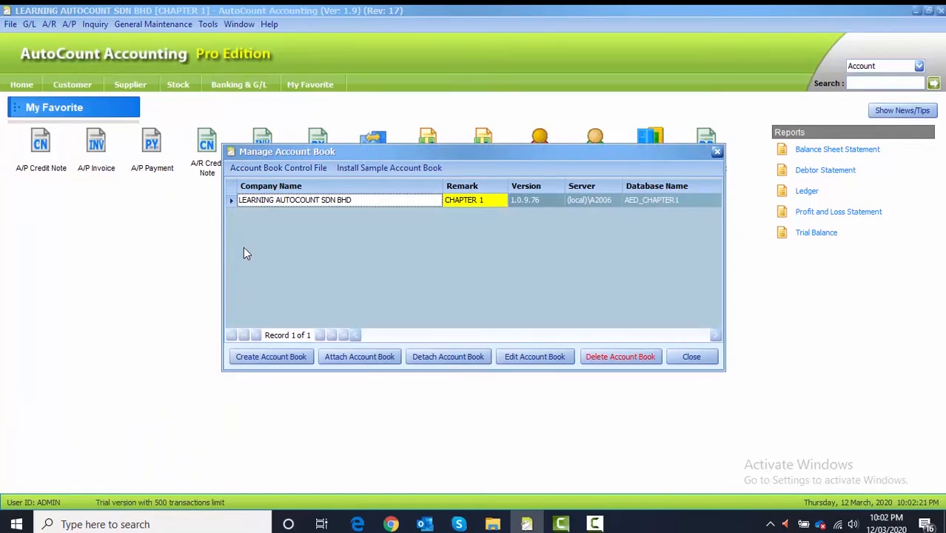
mouse_move(251, 305)
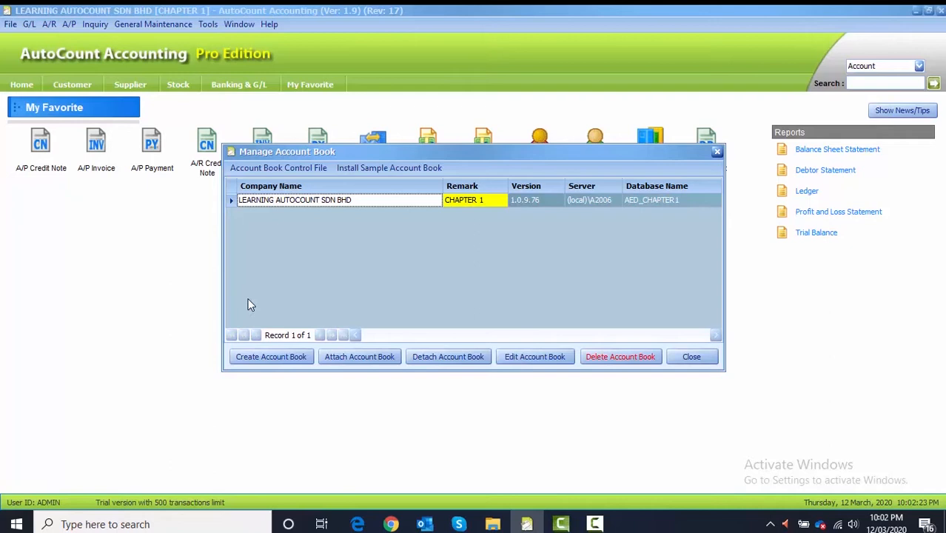
mouse_move(271, 355)
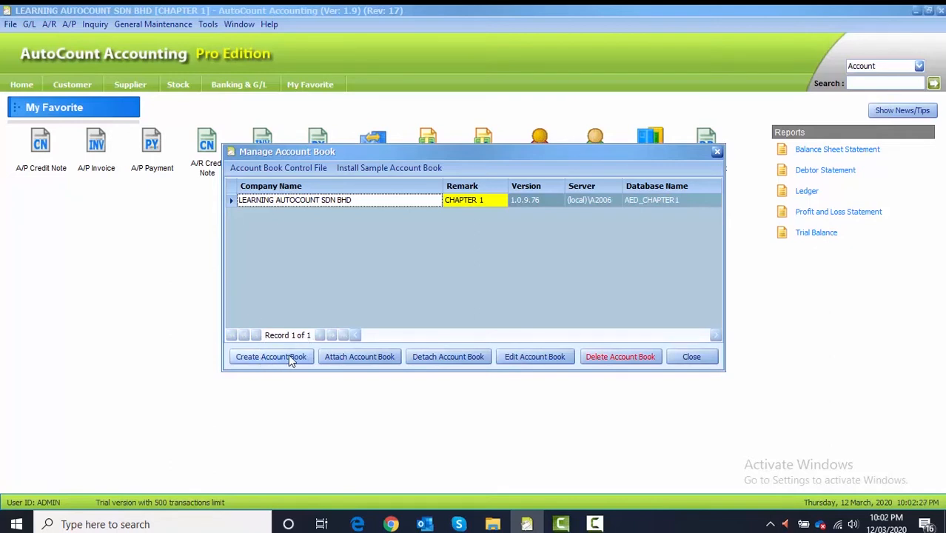
Step: Start the wizard with company LEARNING AUTOCOUNT 2 SDN BHD, database AED_CHAPTER3, stored on this PC
left_click(270, 355)
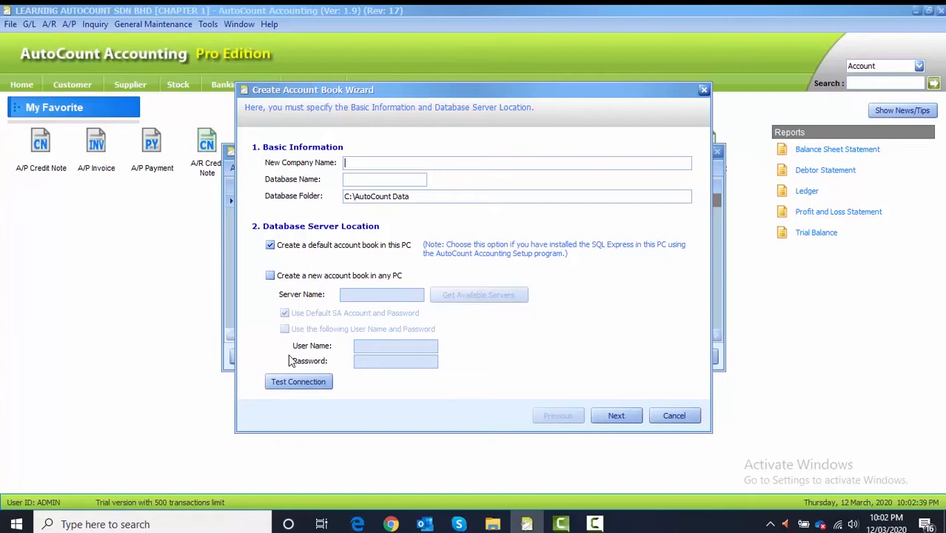
type("LEA")
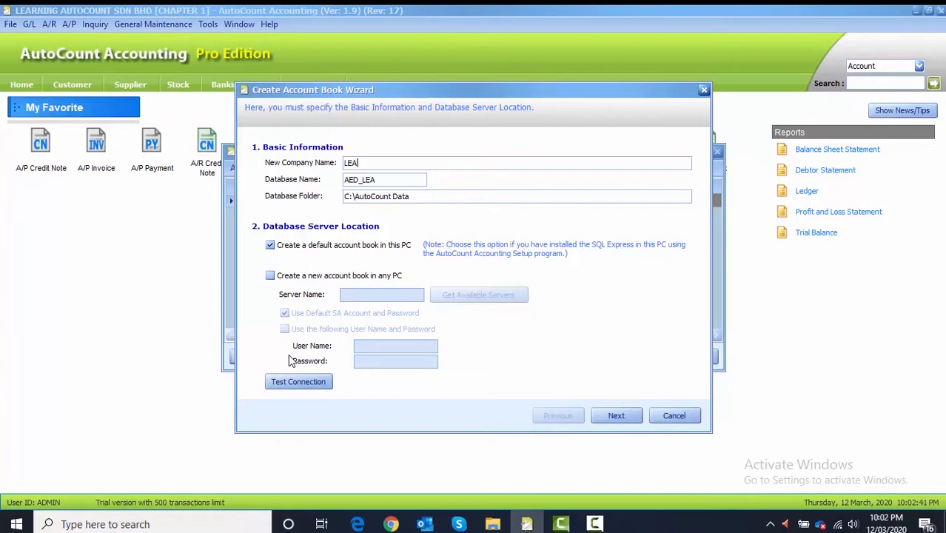
type("LEARNING A")
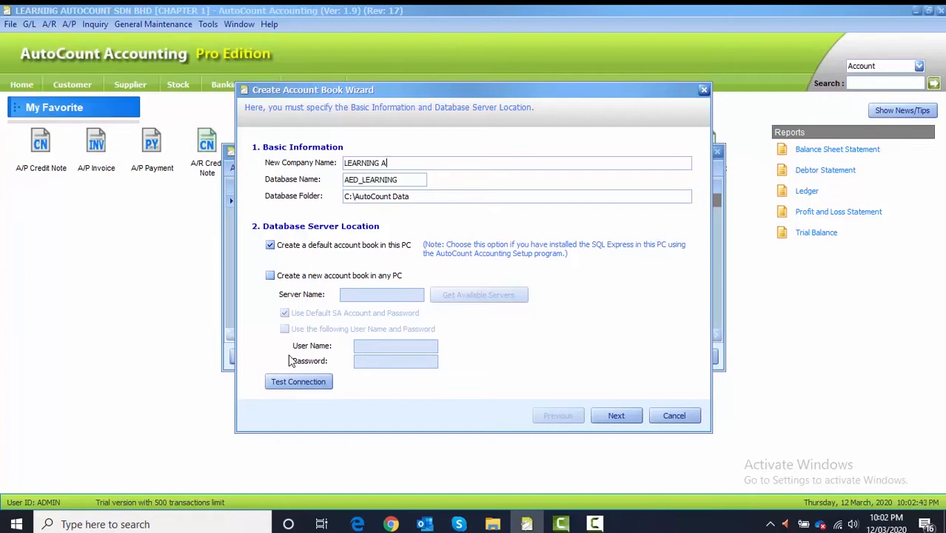
type("UTOCOUNT")
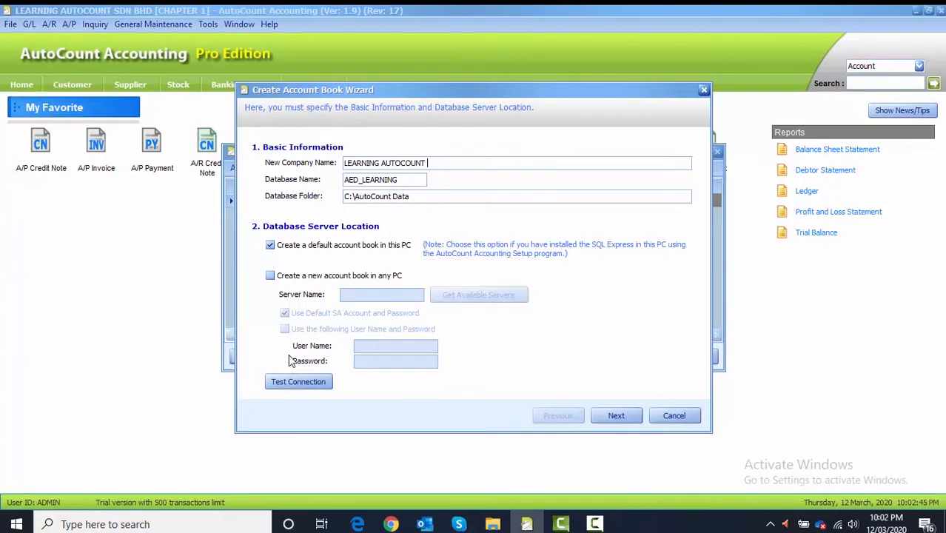
type("2 SDN")
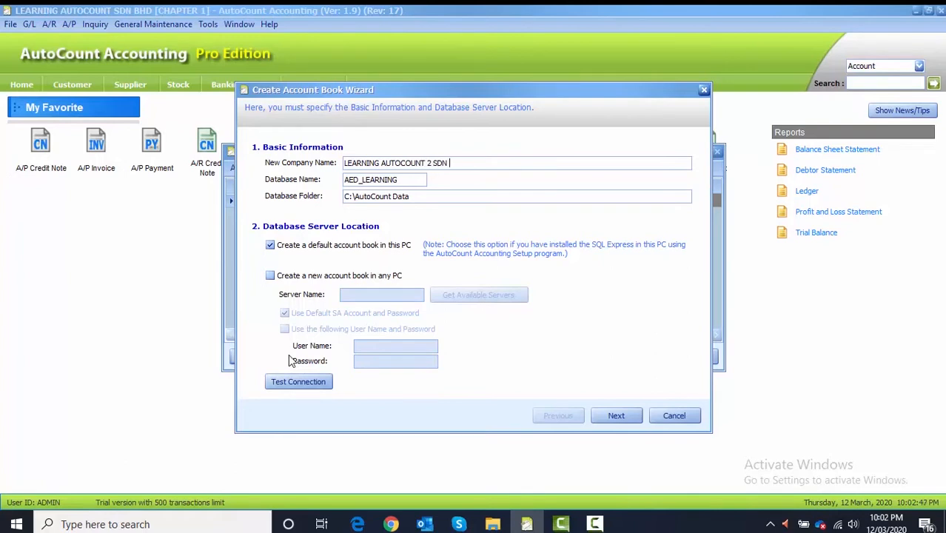
type("BHD")
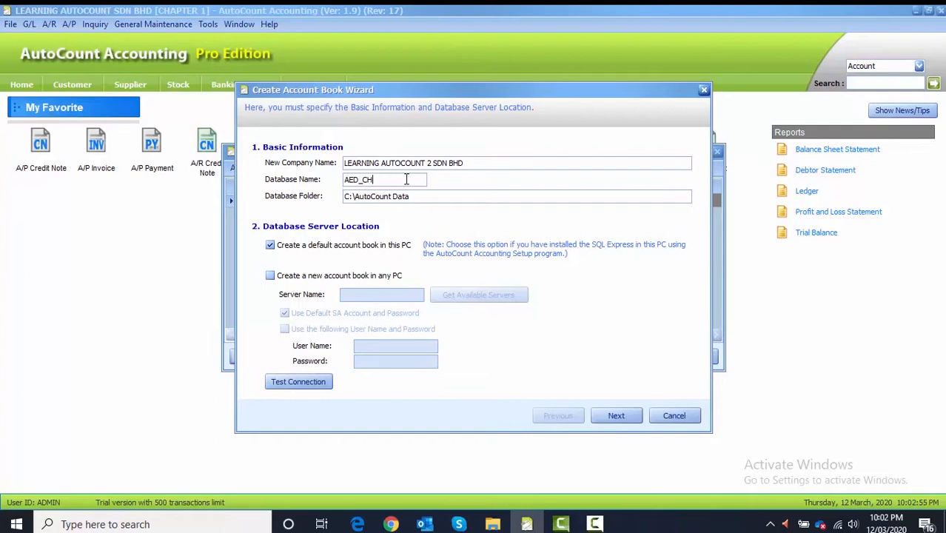
type("APTER3")
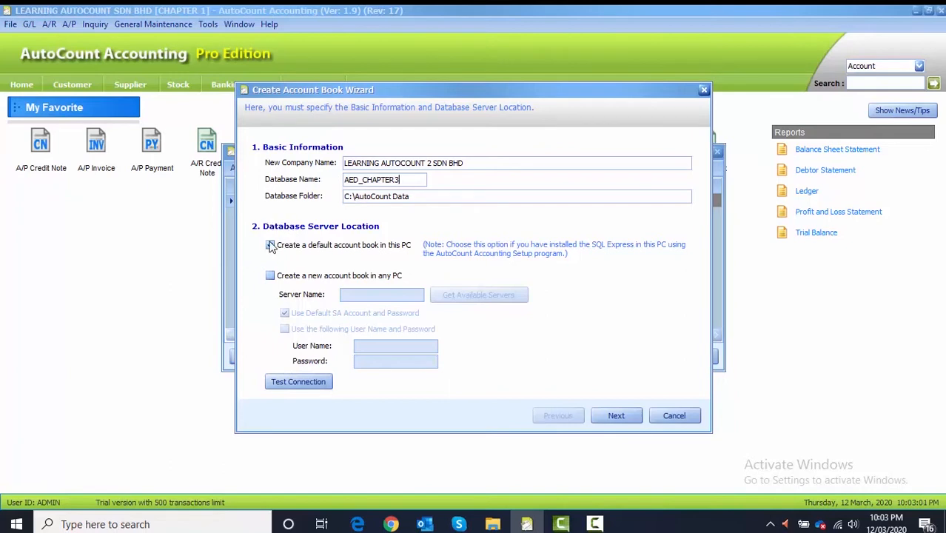
left_click(269, 245)
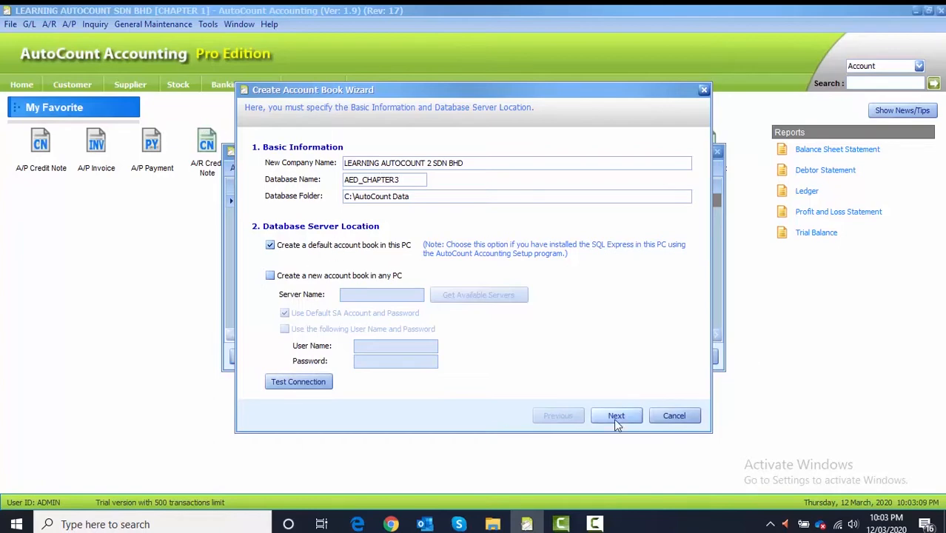
Step: Keep fiscal start 01/01/2020, set actual data start 01/04/2020, turn GST off, and continue
left_click(616, 415)
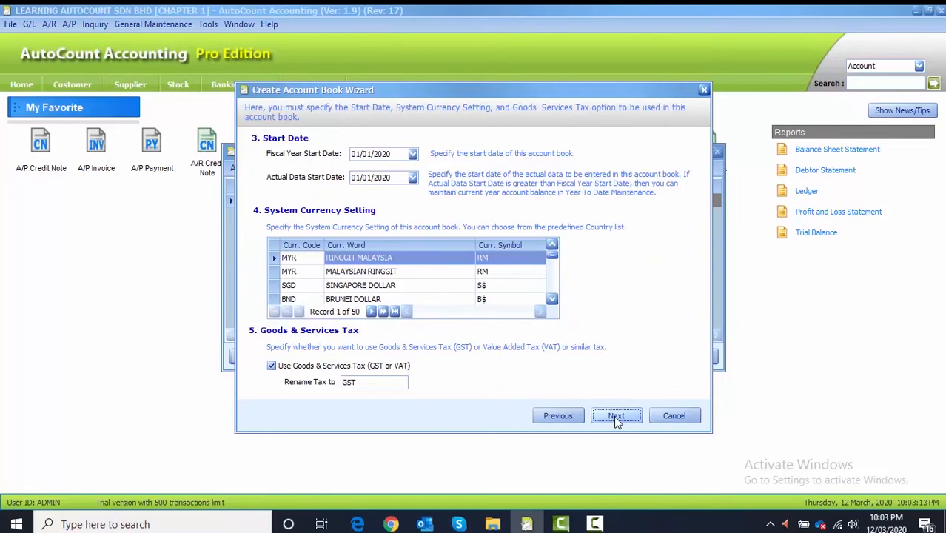
mouse_move(382, 90)
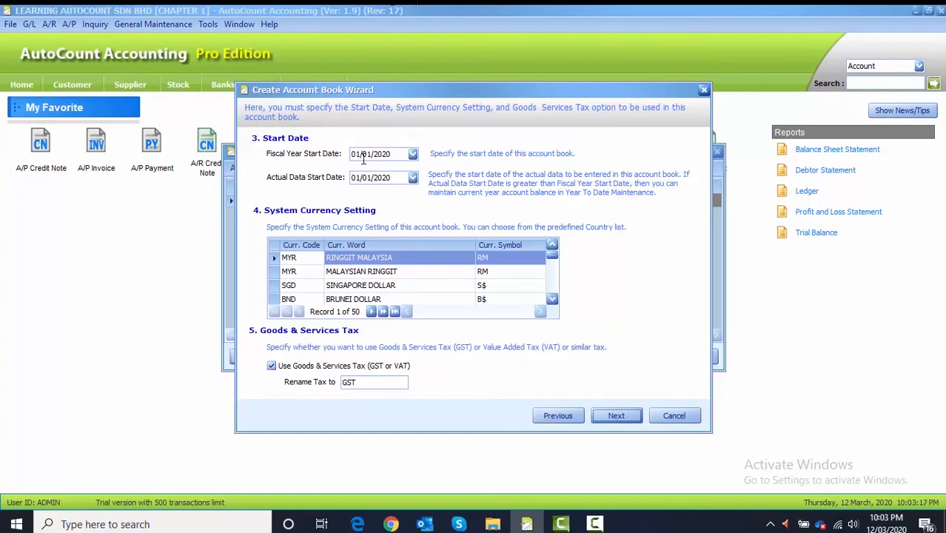
mouse_move(274, 179)
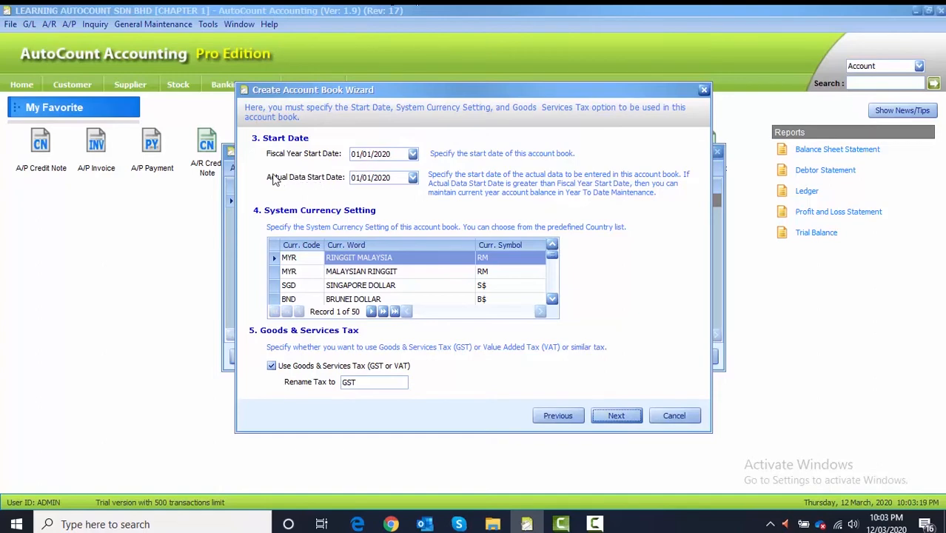
mouse_move(321, 189)
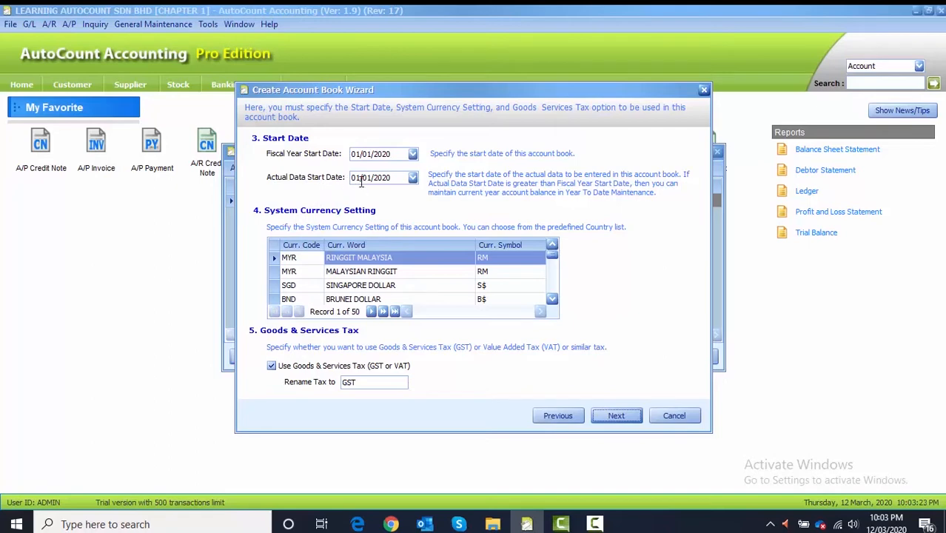
left_click(358, 178)
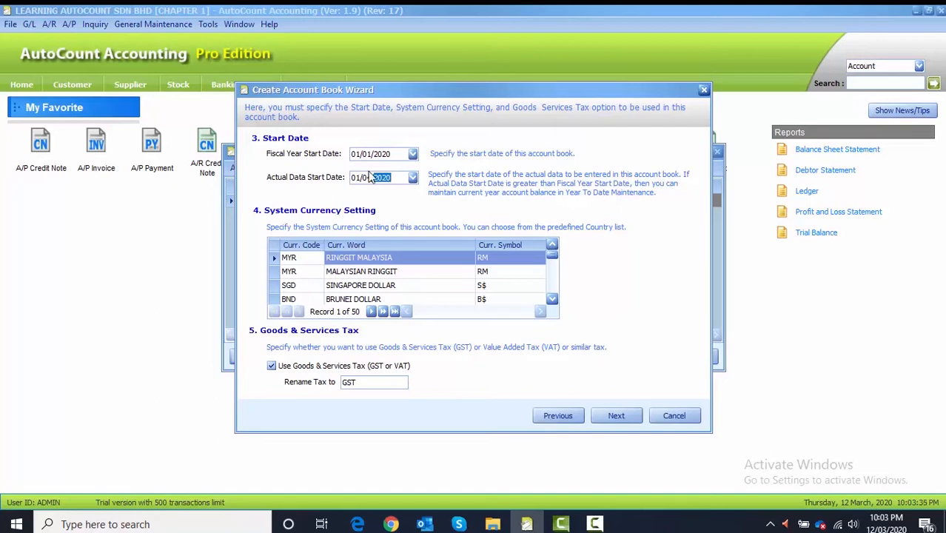
type("04")
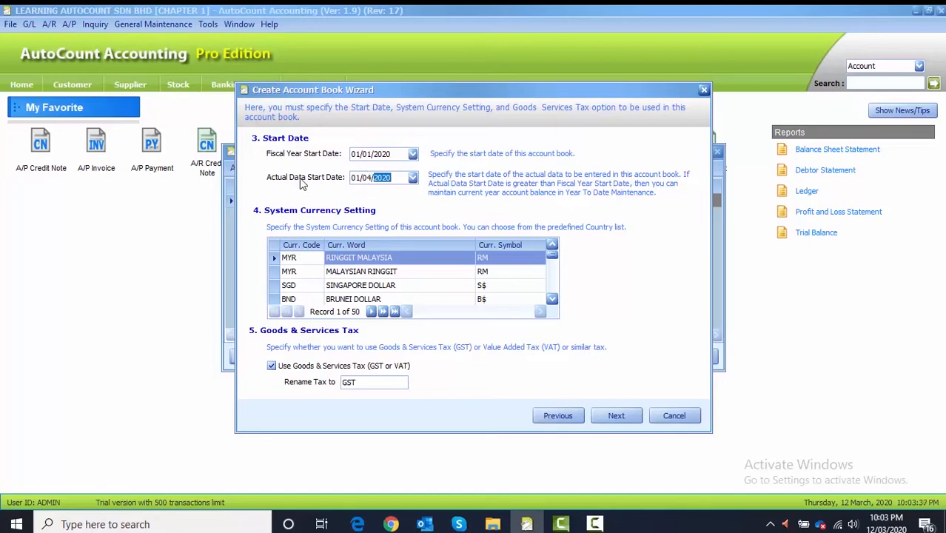
mouse_move(349, 184)
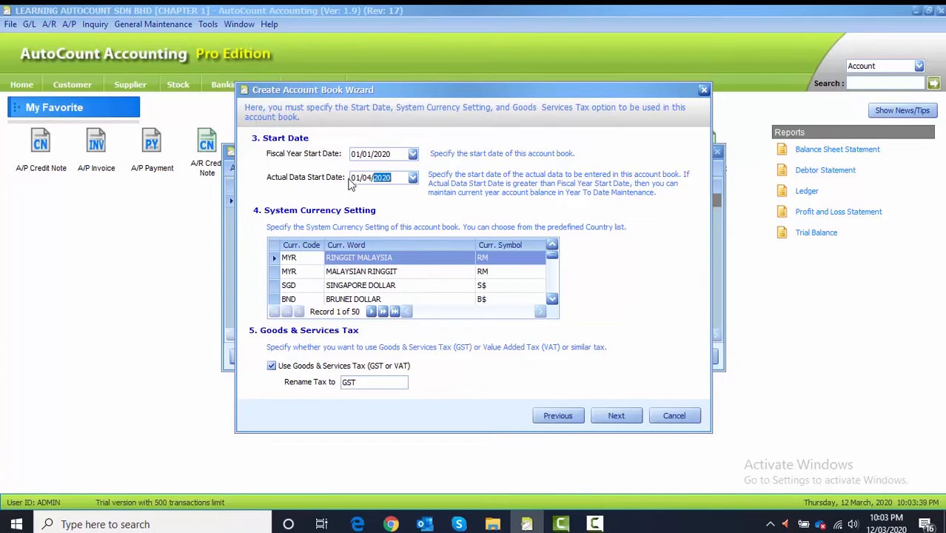
mouse_move(375, 216)
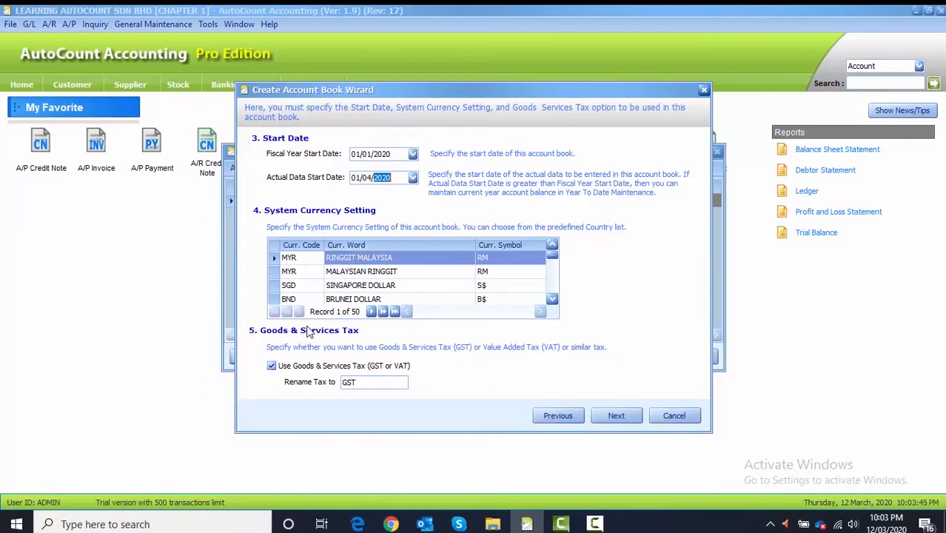
left_click(272, 365)
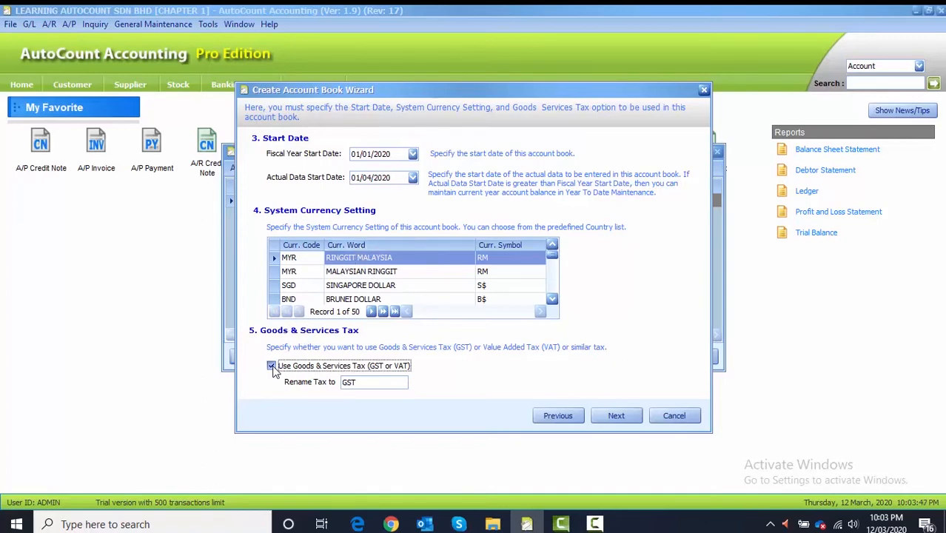
left_click(272, 366)
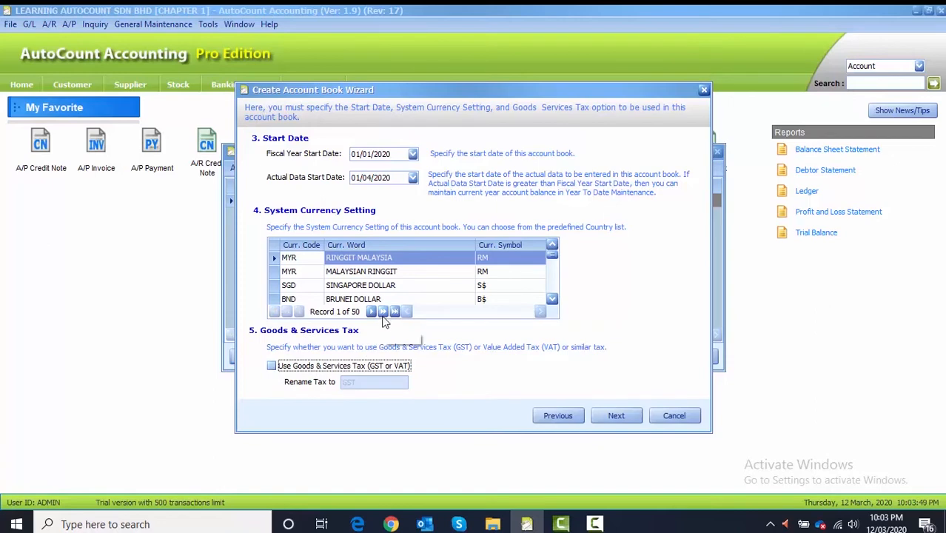
mouse_move(381, 311)
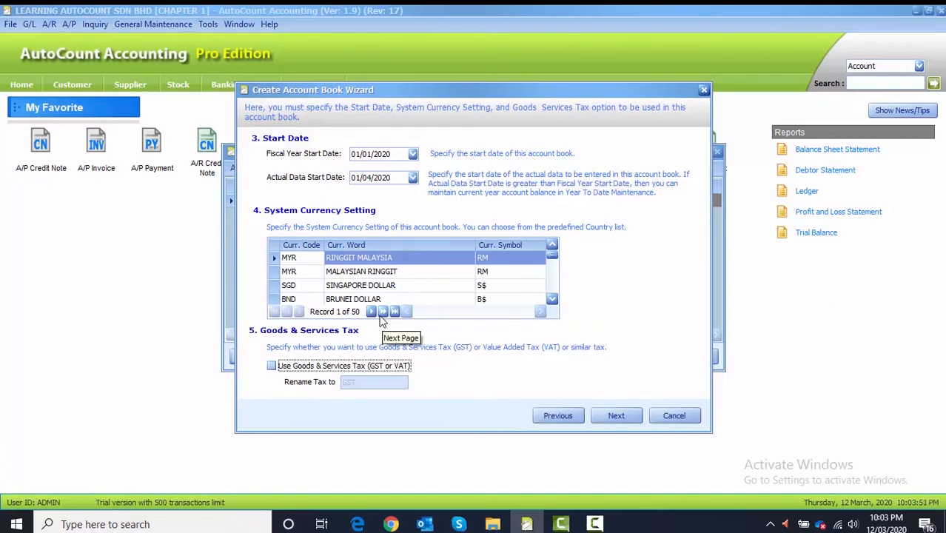
mouse_move(502, 355)
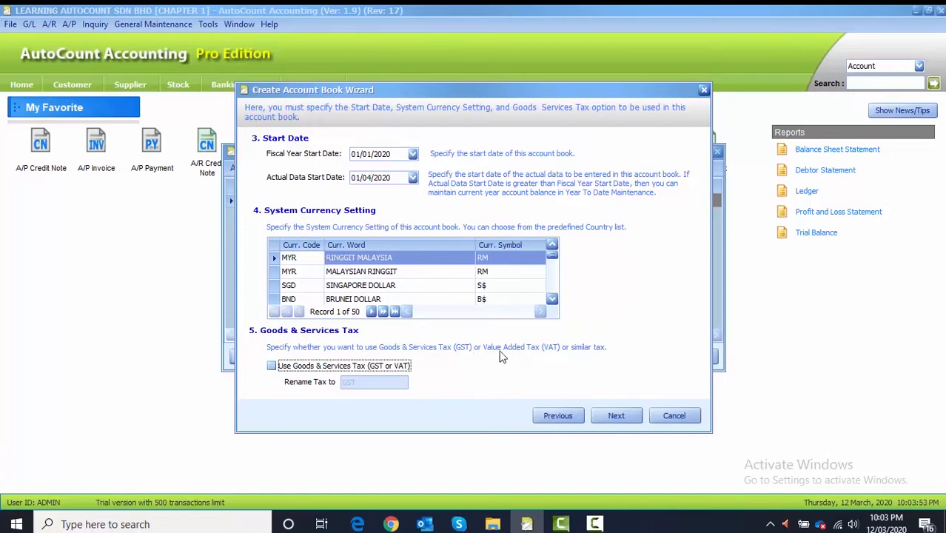
mouse_move(642, 426)
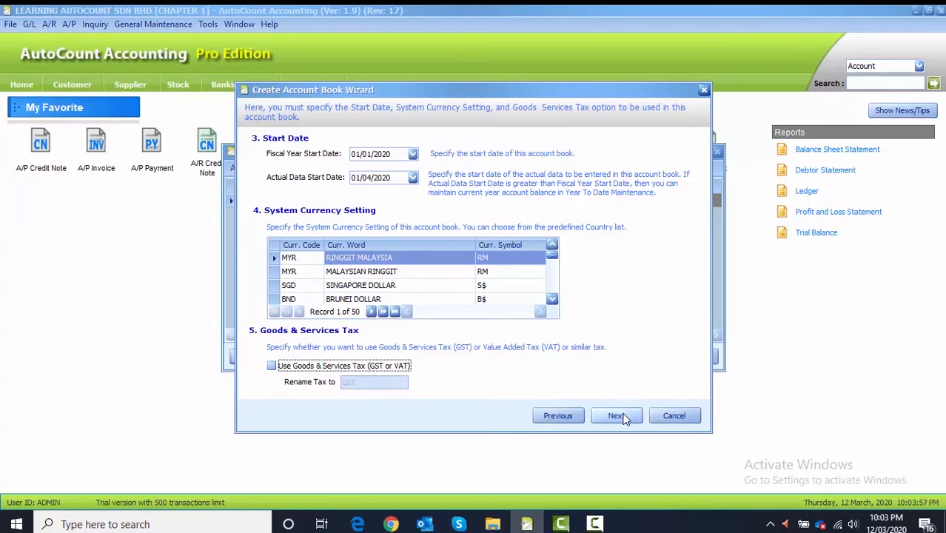
left_click(615, 414)
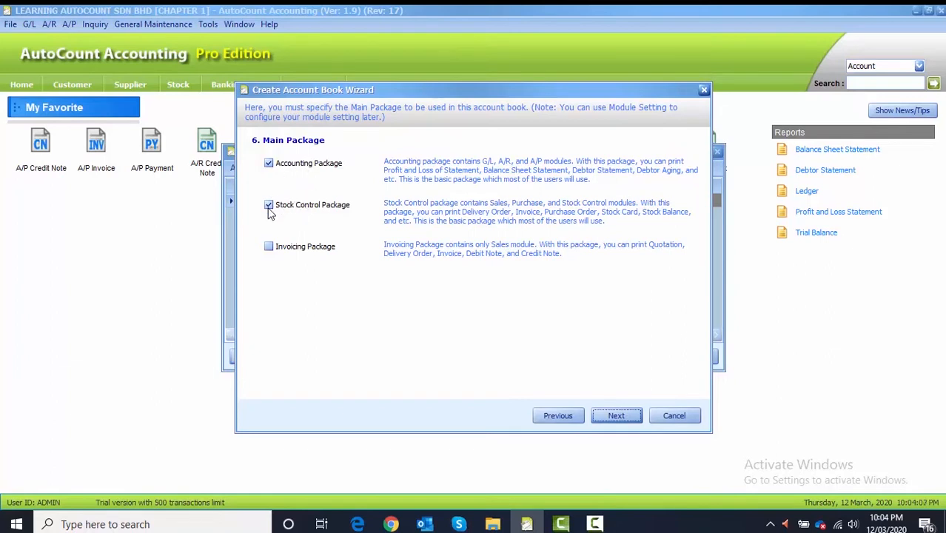
Step: Untick the Stock Control Package, keeping Accounting only, and reach the account code format step
left_click(269, 205)
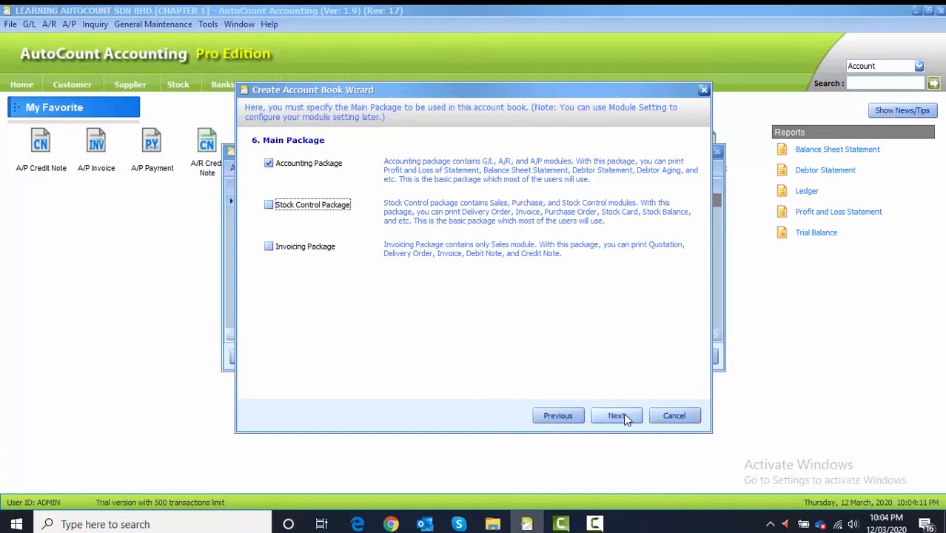
left_click(615, 415)
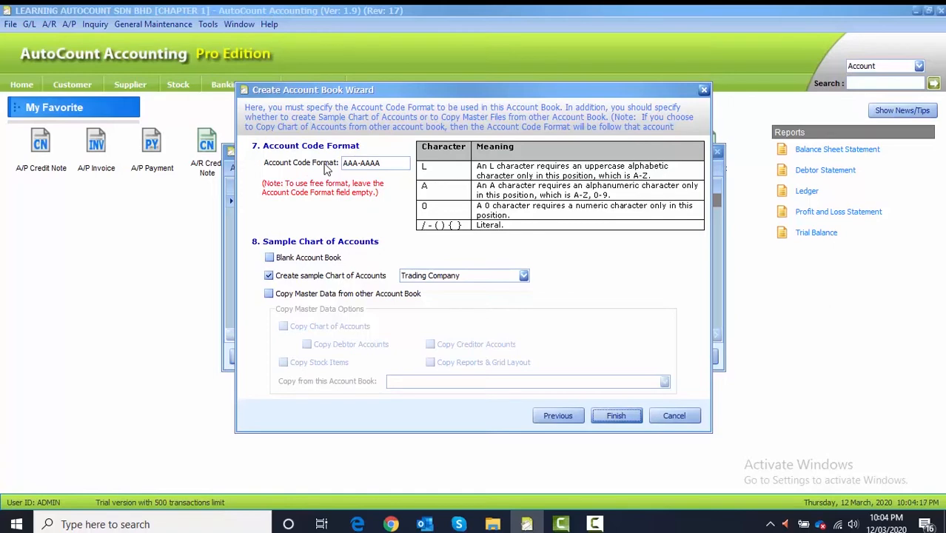
mouse_move(286, 236)
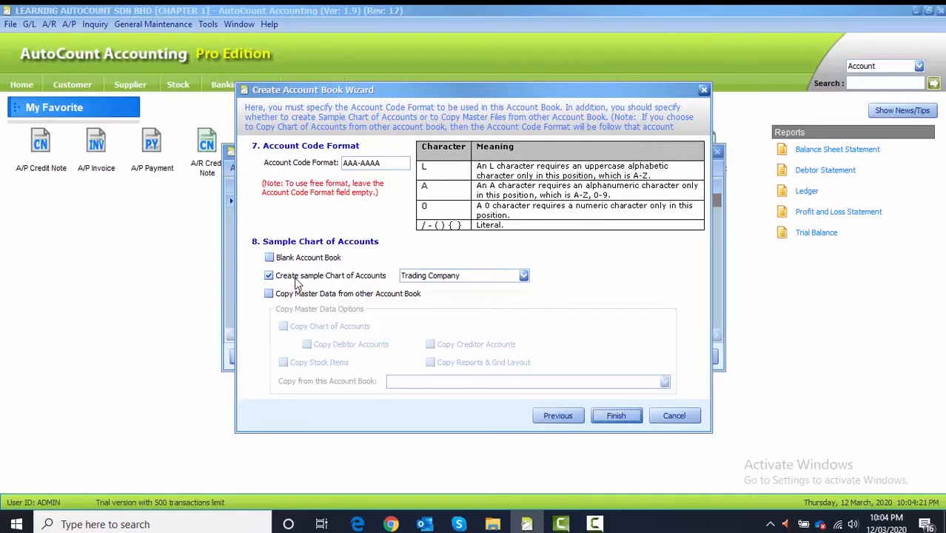
mouse_move(328, 281)
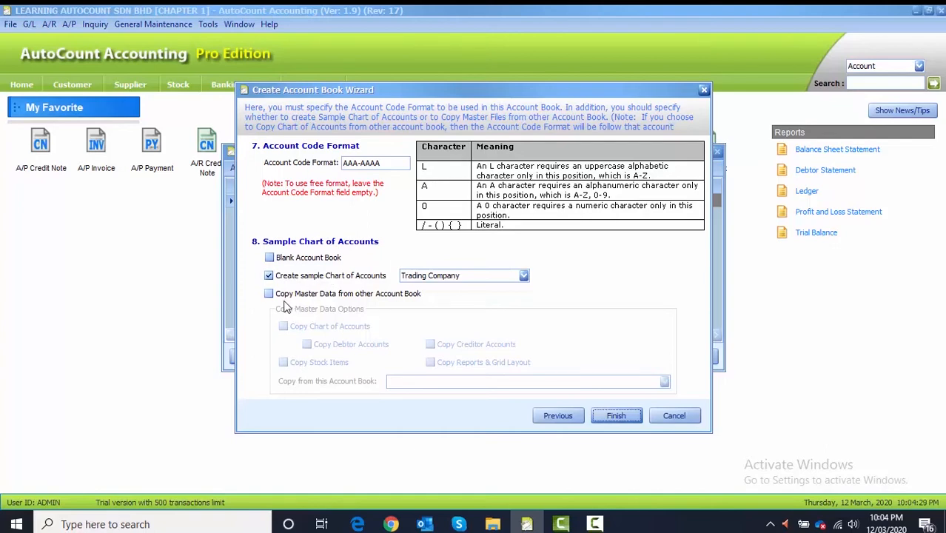
Step: Choose 'Copy Master Data from other Account Book' with all copy options left ticked
left_click(269, 293)
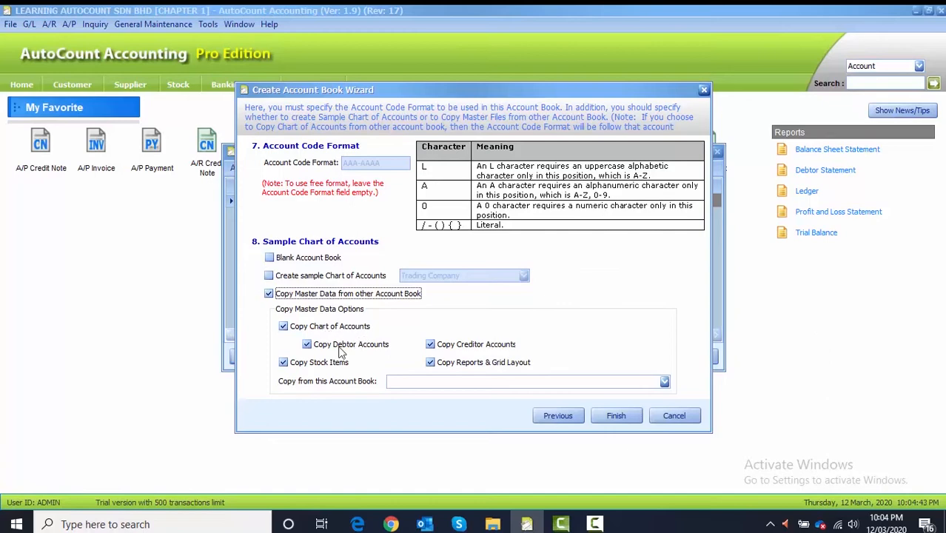
mouse_move(497, 350)
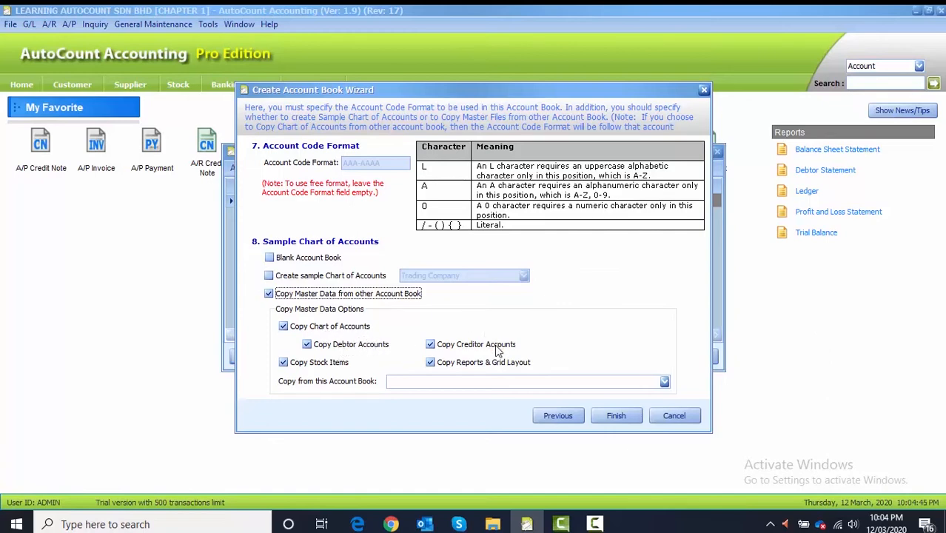
mouse_move(462, 361)
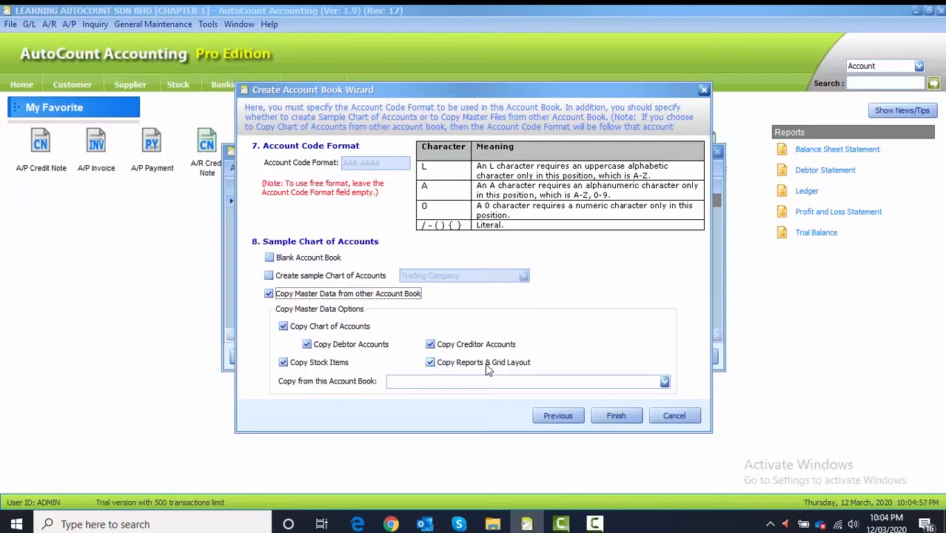
mouse_move(298, 352)
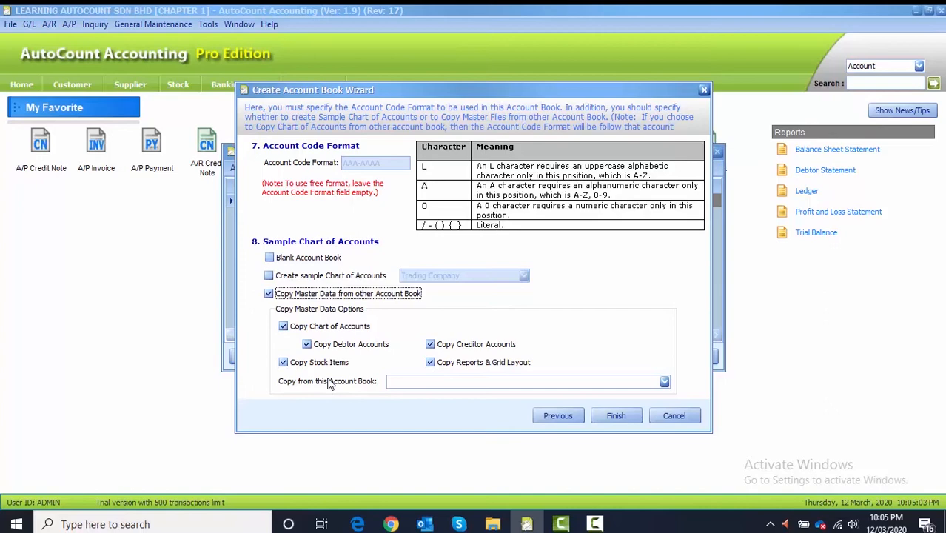
mouse_move(663, 382)
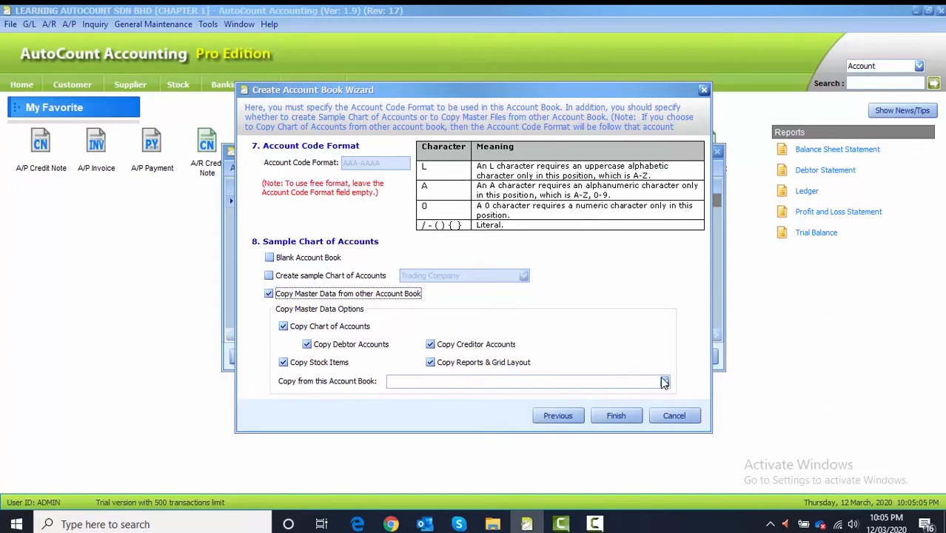
Step: Copy from LEARNING AUTOCOUNT SDN BHD, finish creating the book and dismiss the success message
left_click(663, 382)
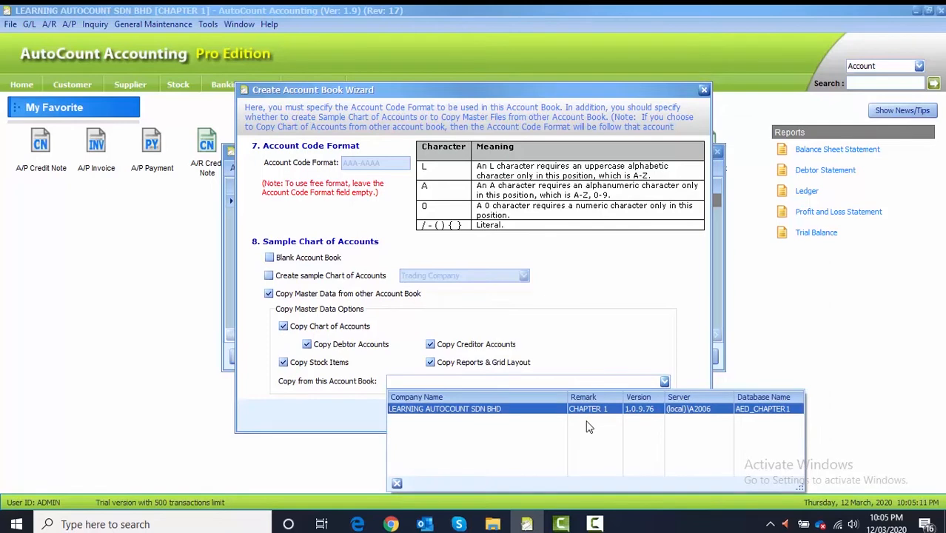
mouse_move(456, 414)
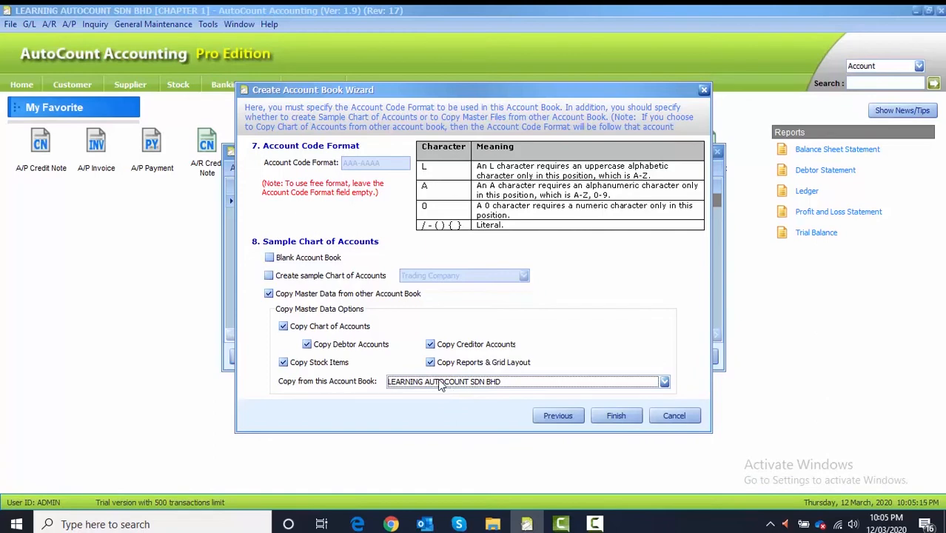
mouse_move(643, 455)
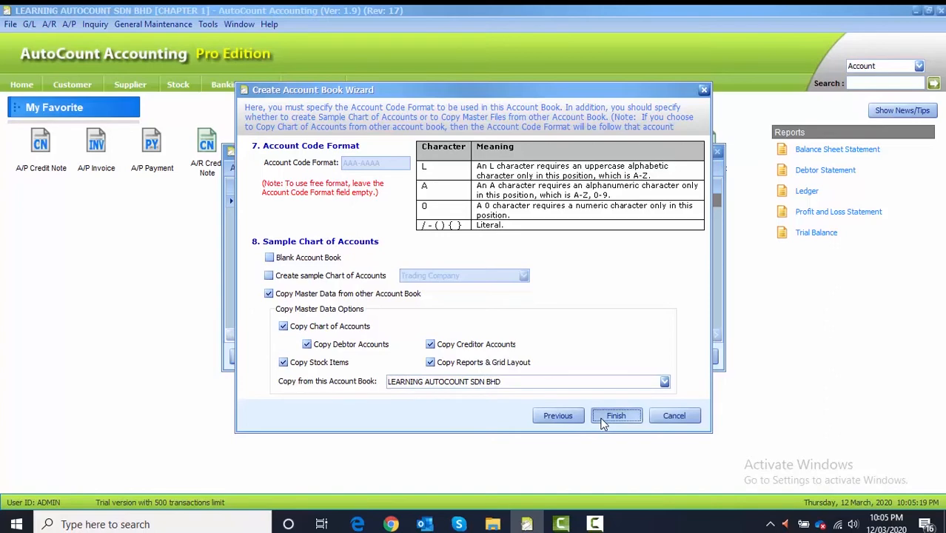
left_click(616, 414)
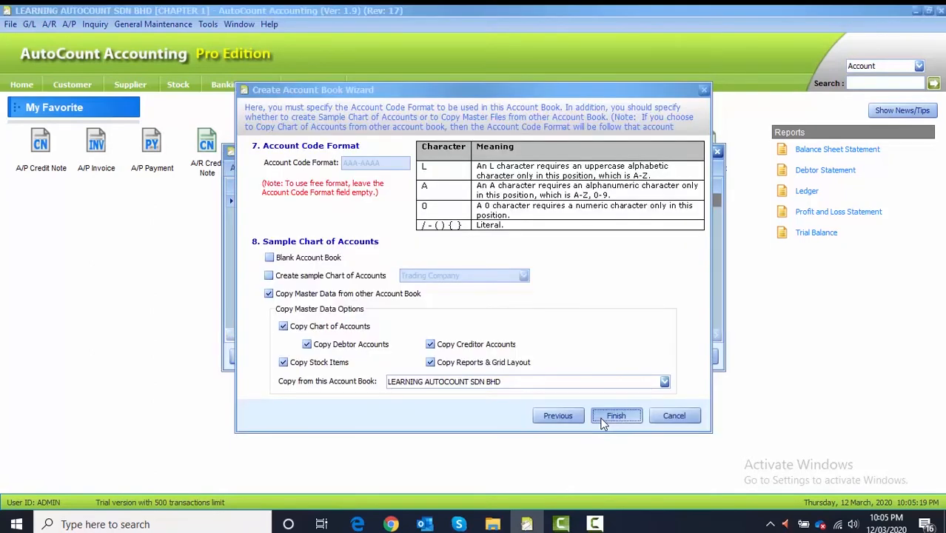
mouse_move(456, 278)
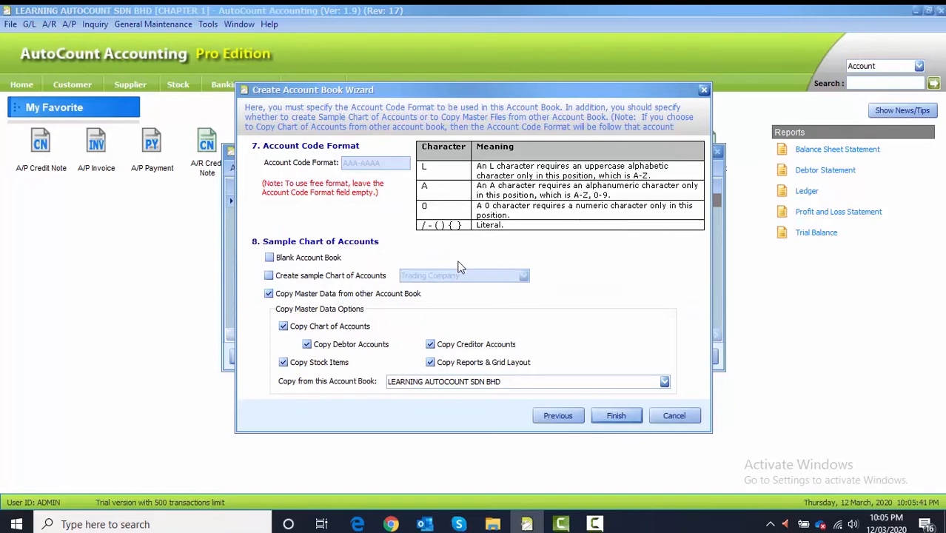
mouse_move(500, 262)
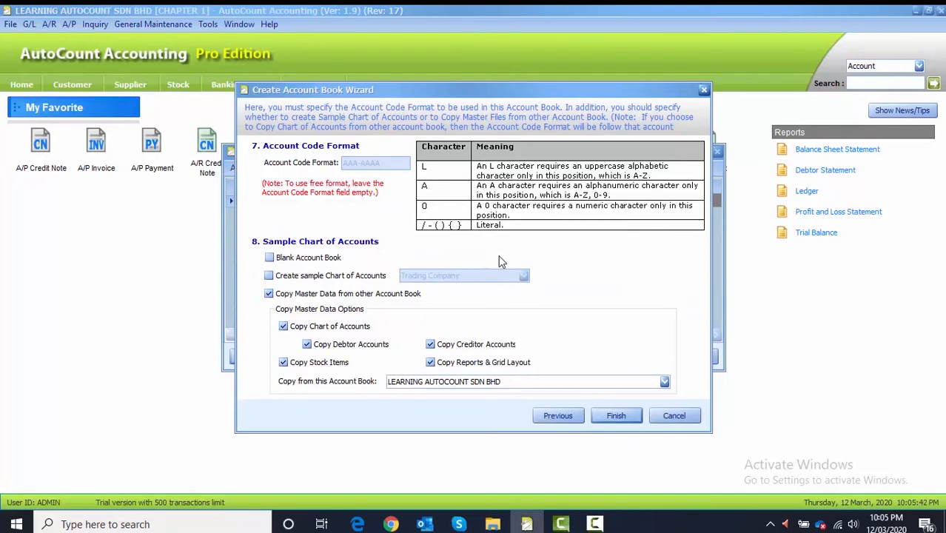
mouse_move(483, 272)
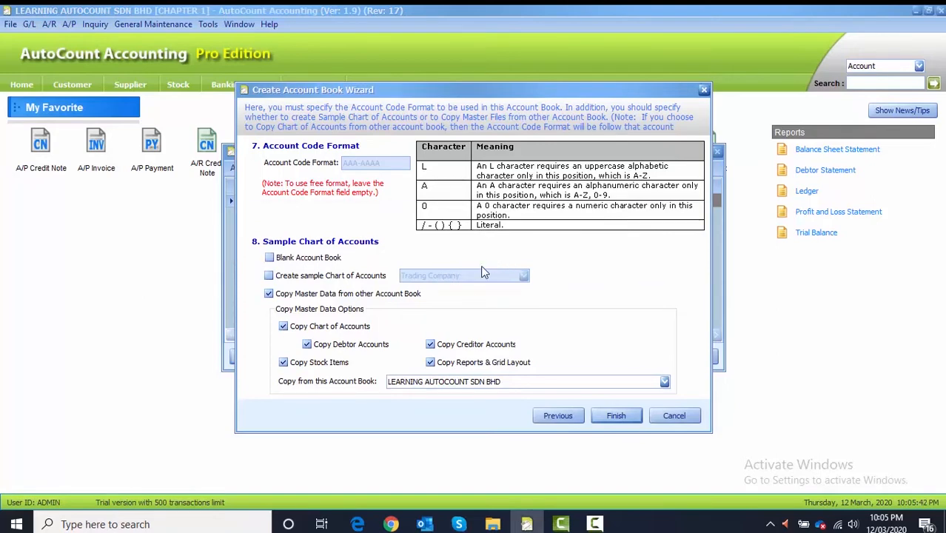
mouse_move(477, 277)
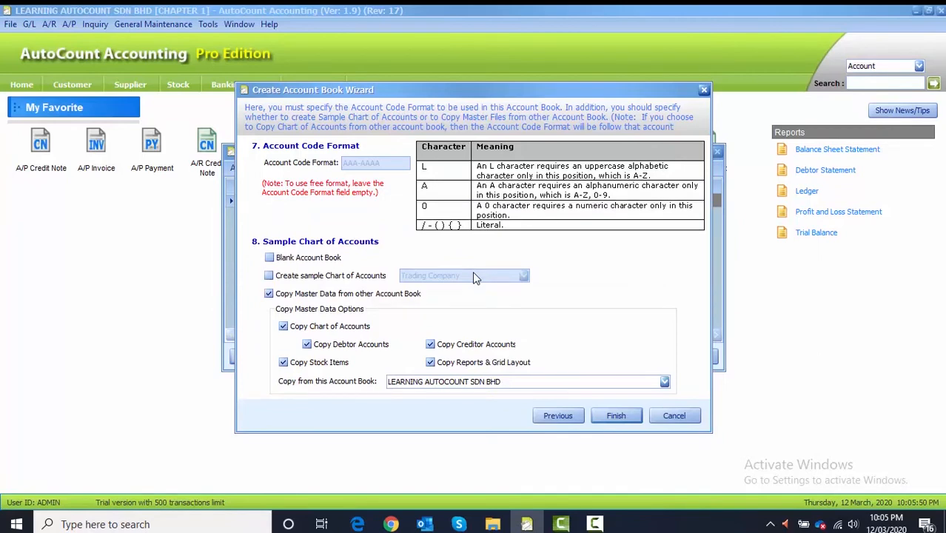
left_click(614, 415)
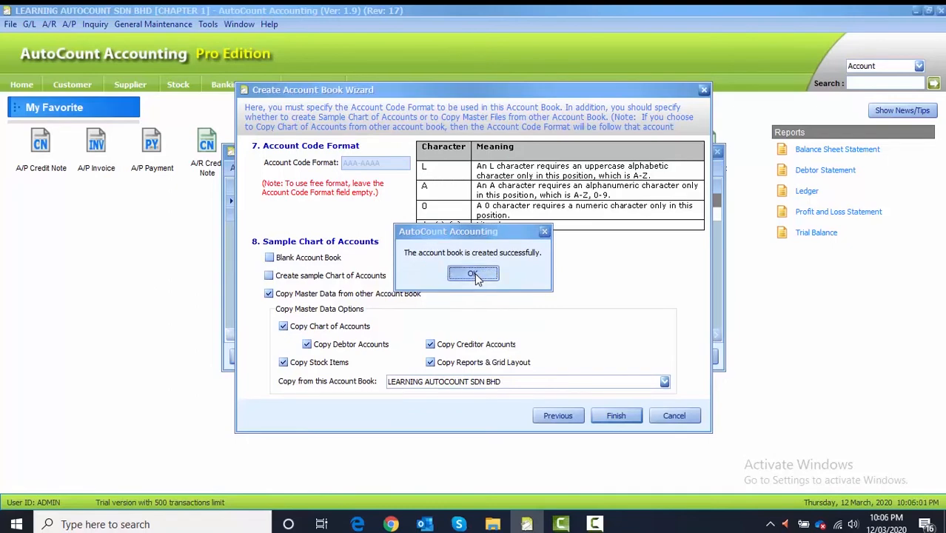
left_click(473, 273)
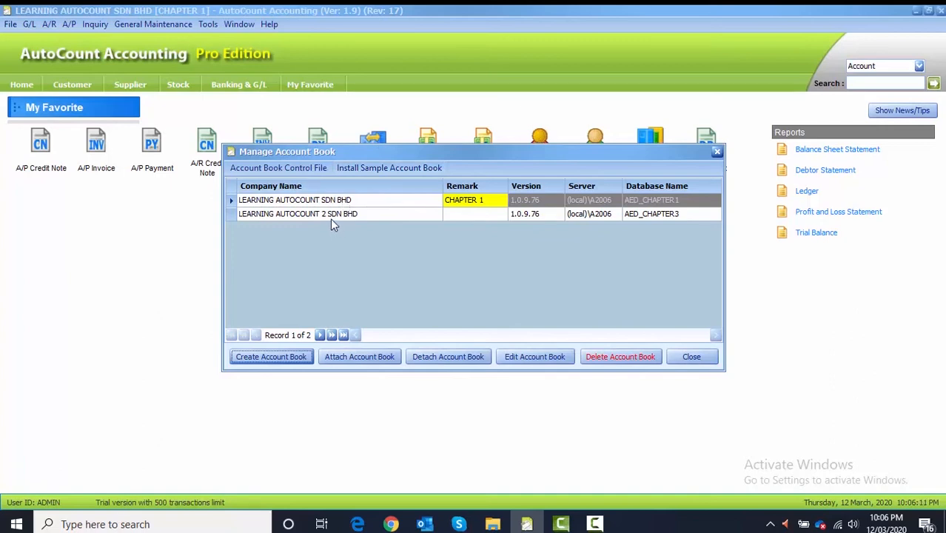
mouse_move(663, 287)
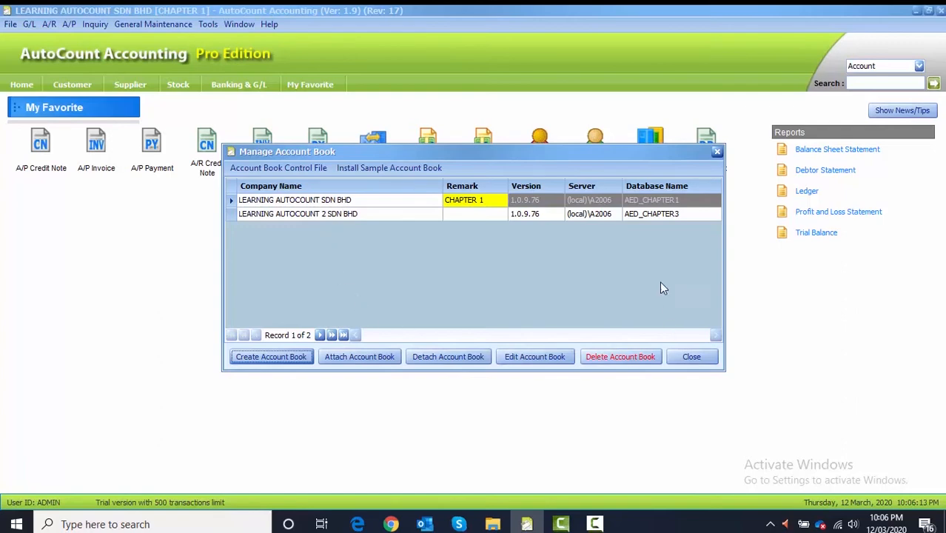
mouse_move(690, 355)
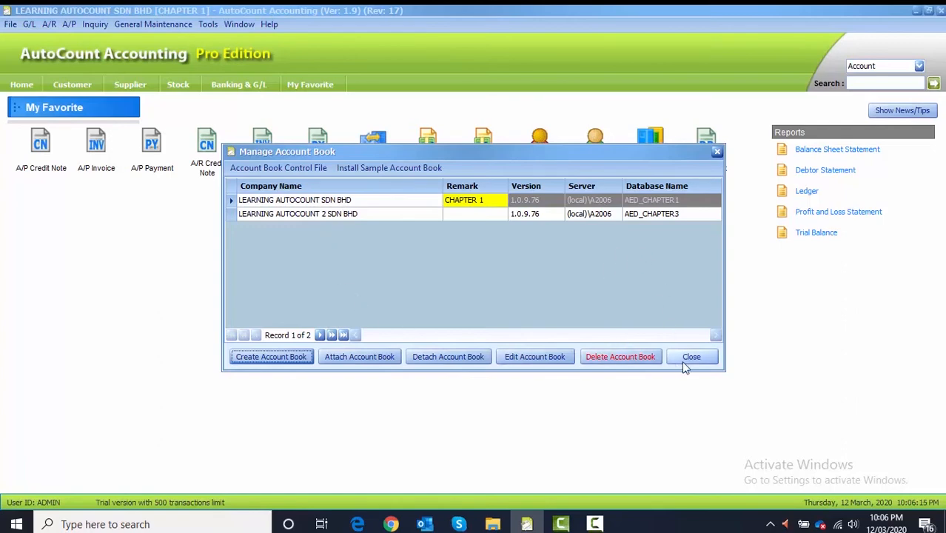
Step: Close the Manage Account Book window and return to the main screen's File menu
left_click(689, 355)
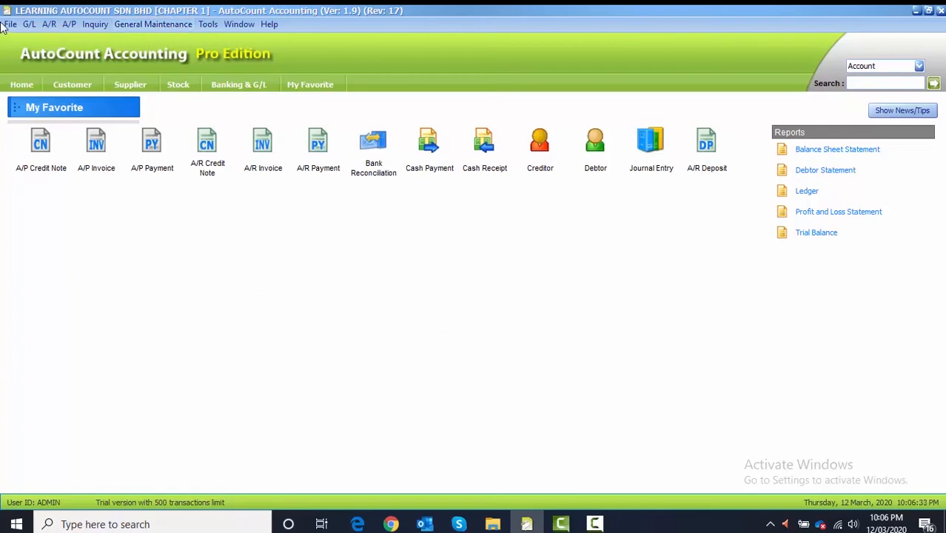
left_click(10, 24)
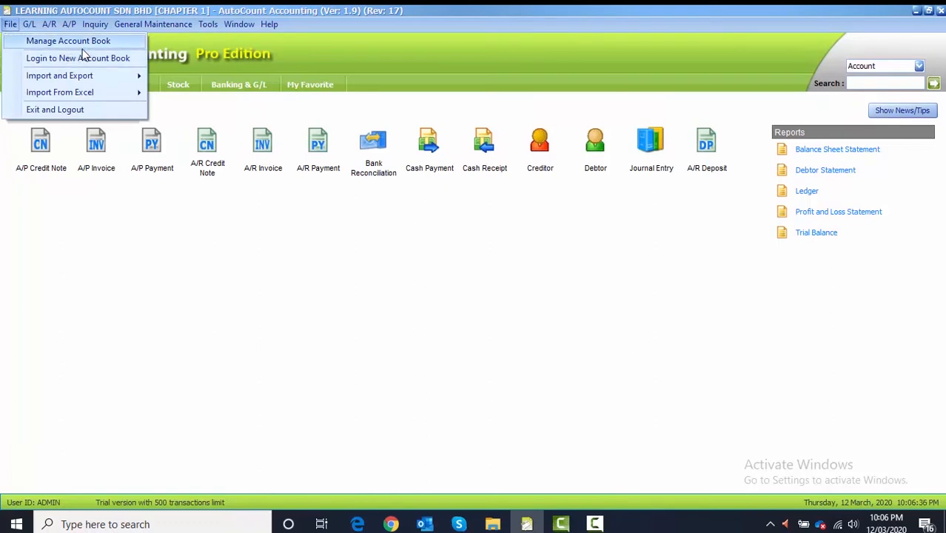
mouse_move(78, 57)
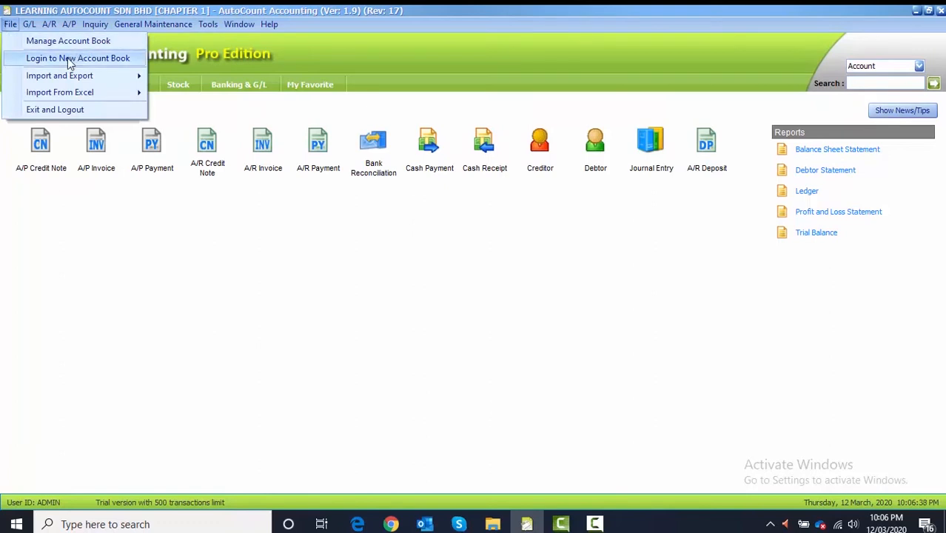
Step: Confirm exiting the current account book to reach the login list showing both books
left_click(77, 57)
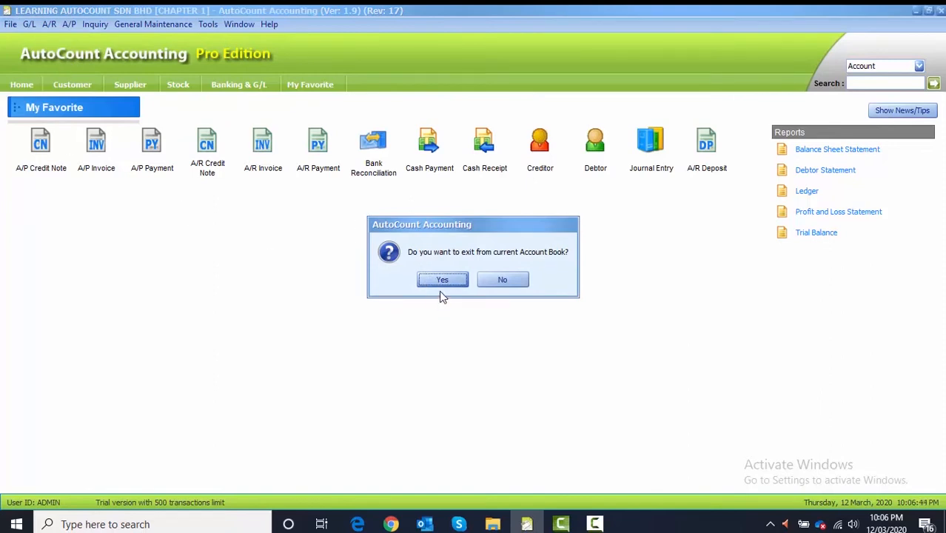
left_click(441, 278)
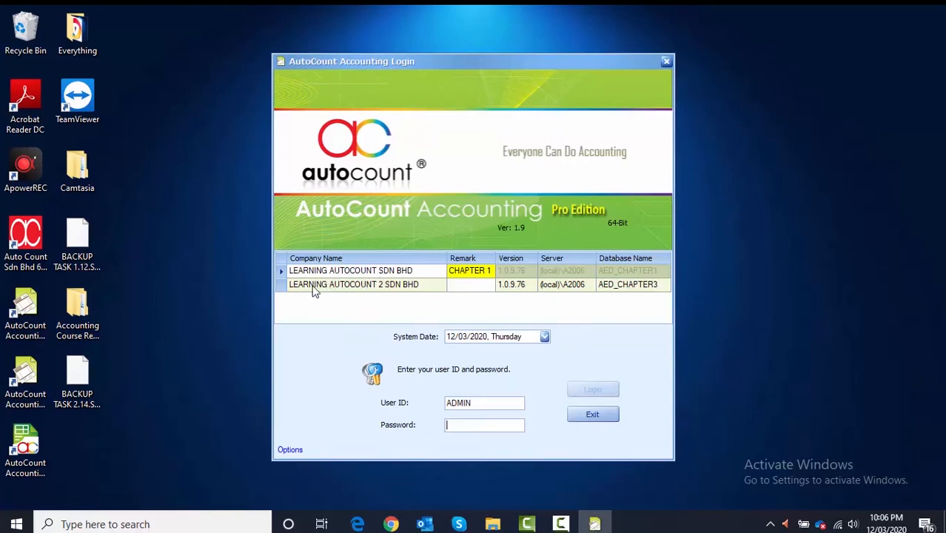
Step: Log into LEARNING AUTOCOUNT 2 SDN BHD as ADMIN with the password
left_click(354, 284)
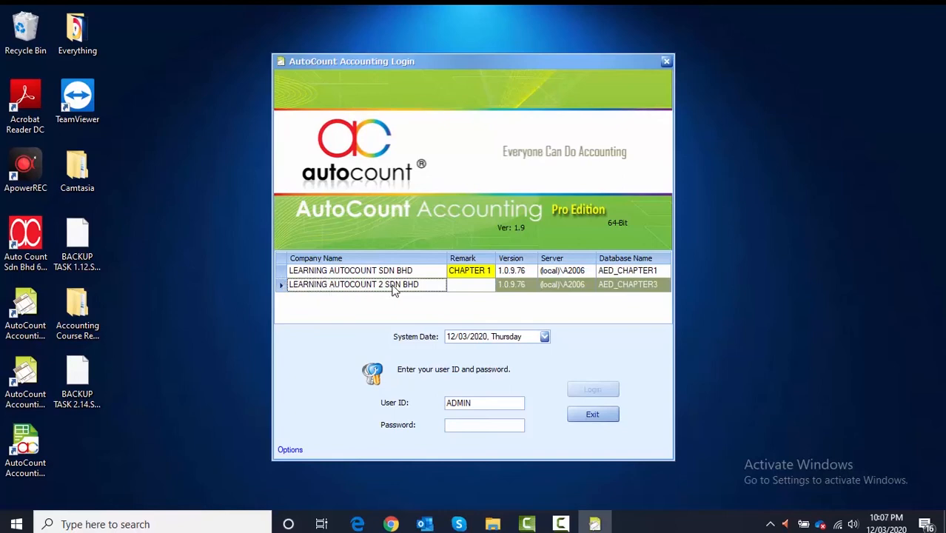
mouse_move(422, 303)
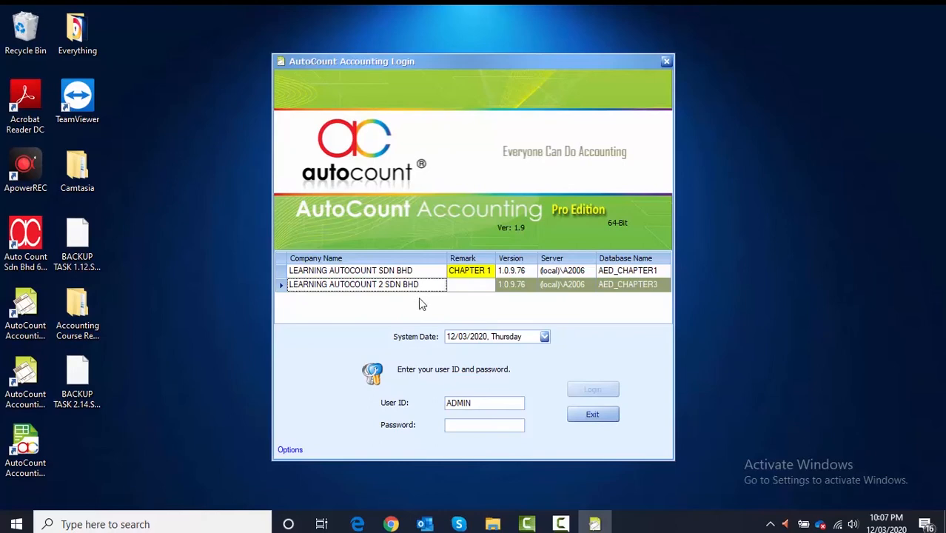
left_click(484, 423)
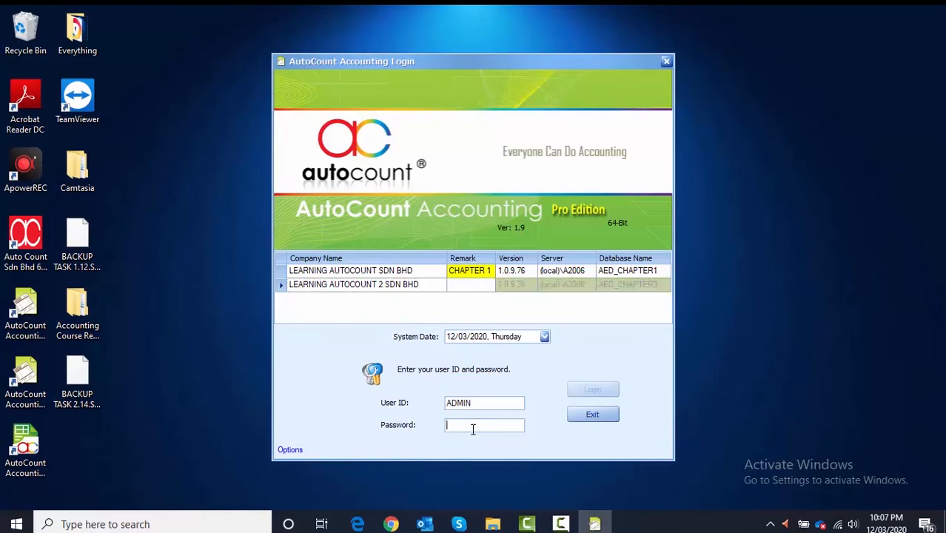
type("***")
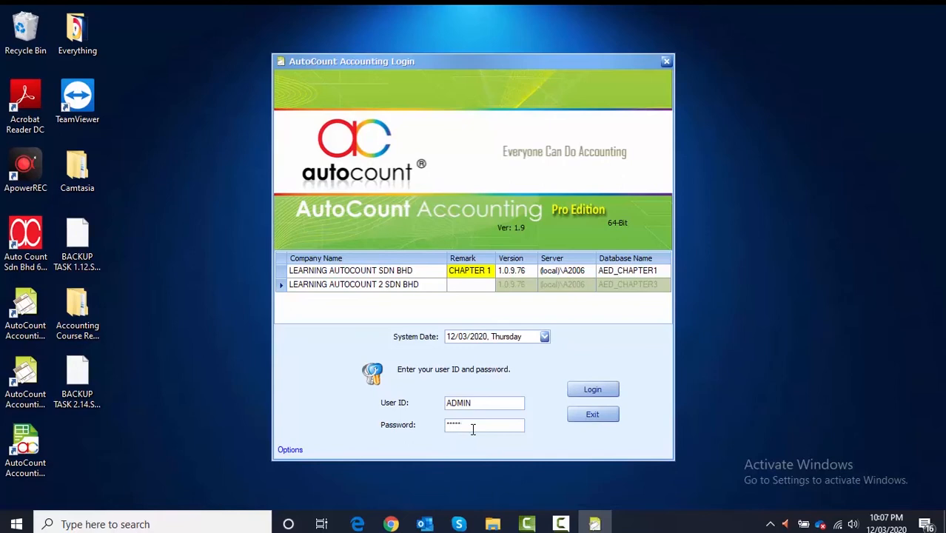
left_click(592, 414)
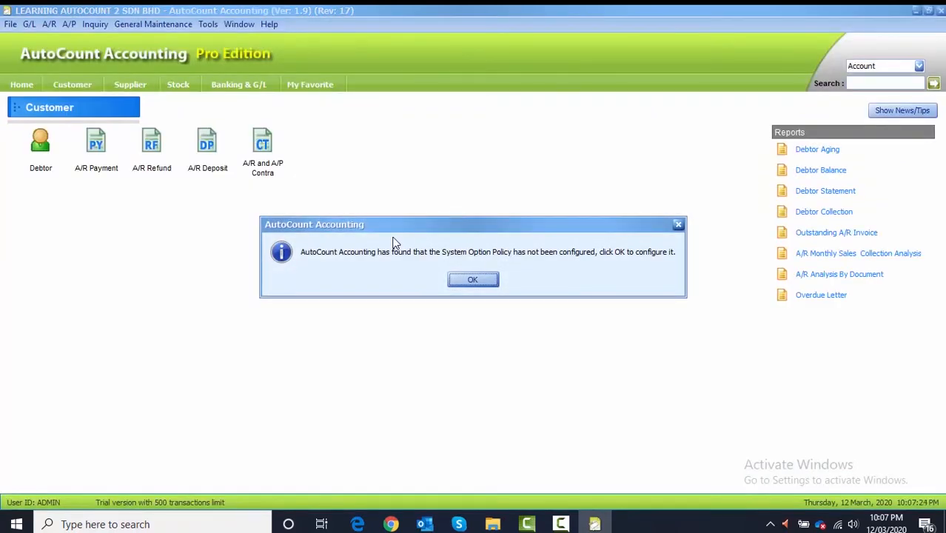
mouse_move(497, 257)
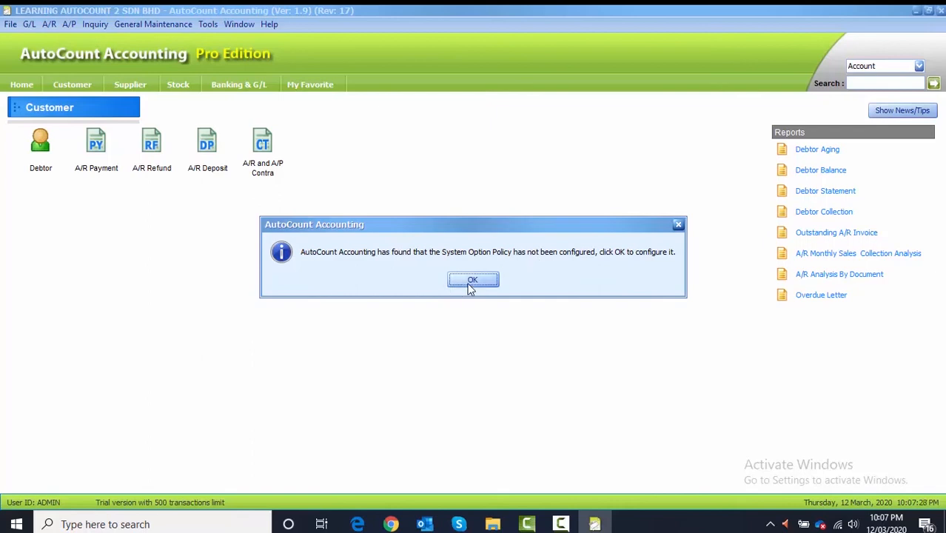
Step: Agree to the System Option Policy notice and accept its default settings
left_click(473, 279)
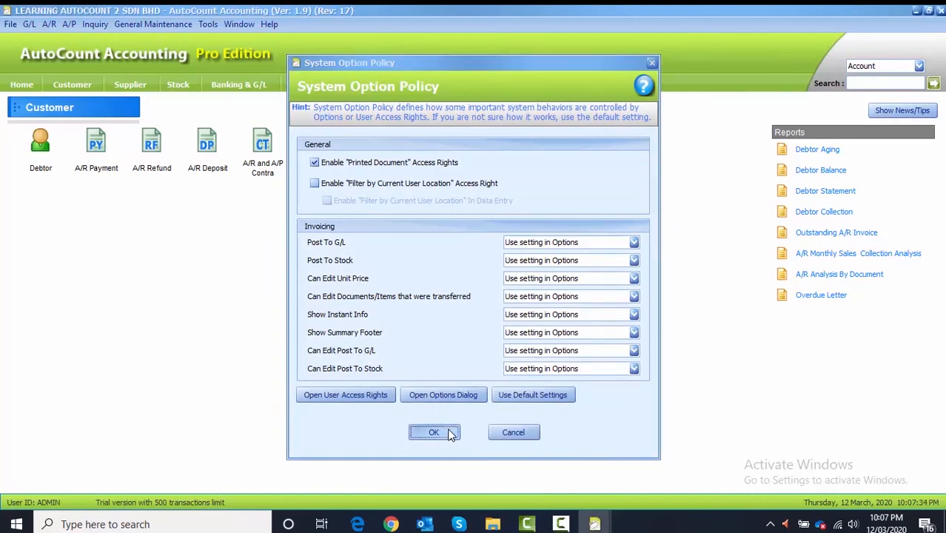
left_click(434, 432)
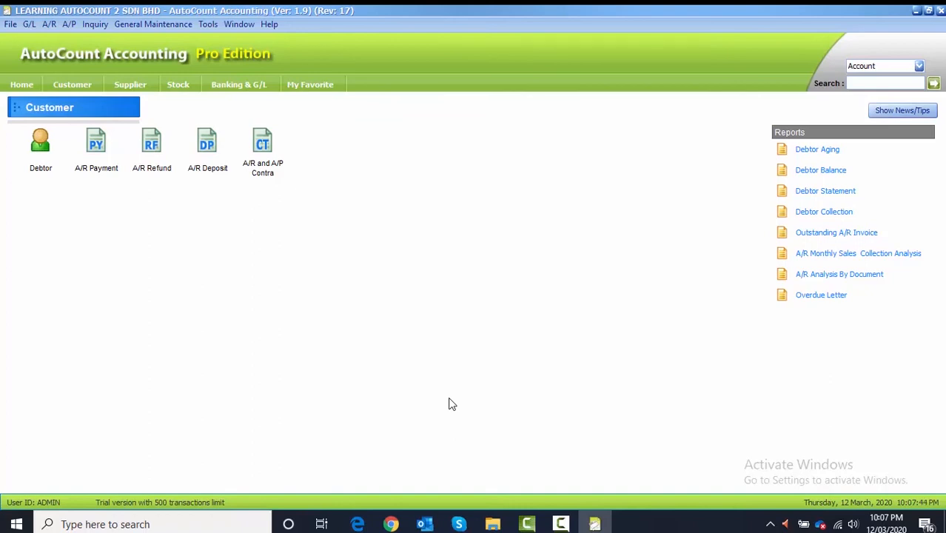
mouse_move(172, 311)
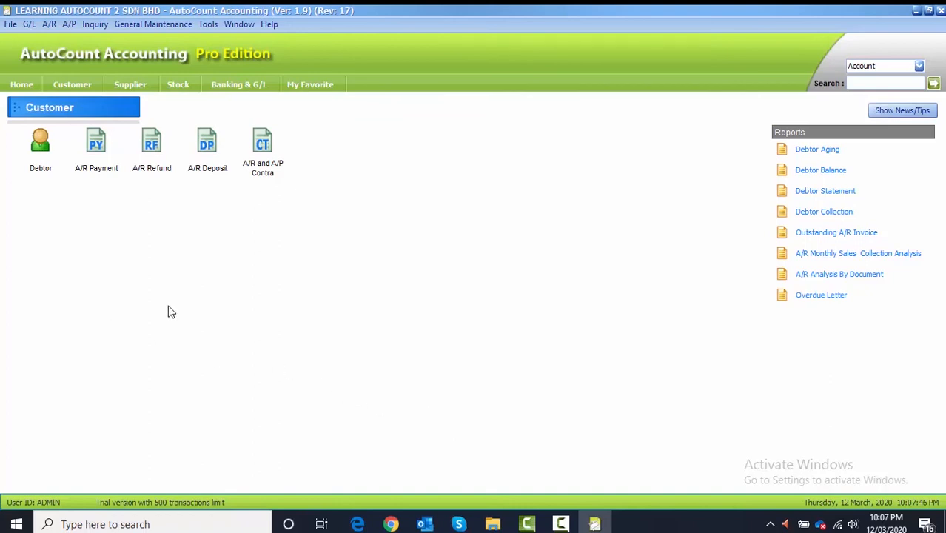
mouse_move(150, 299)
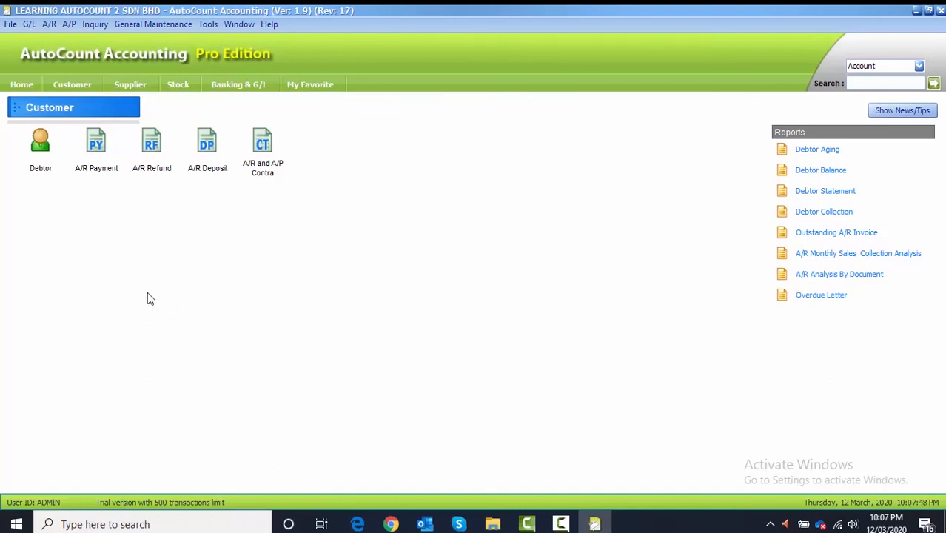
mouse_move(191, 42)
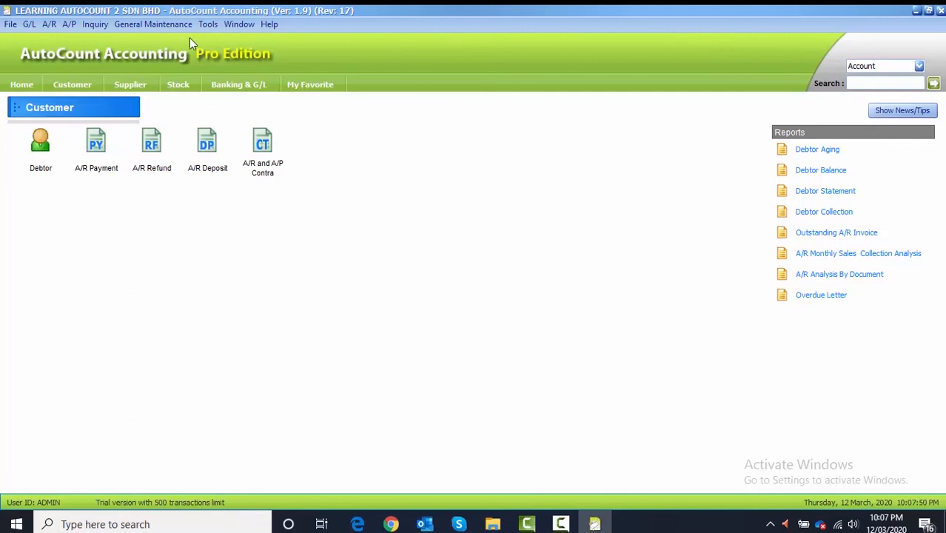
Step: Enter remark CHAPTER 3 in the Company Profile and colour it green
left_click(153, 24)
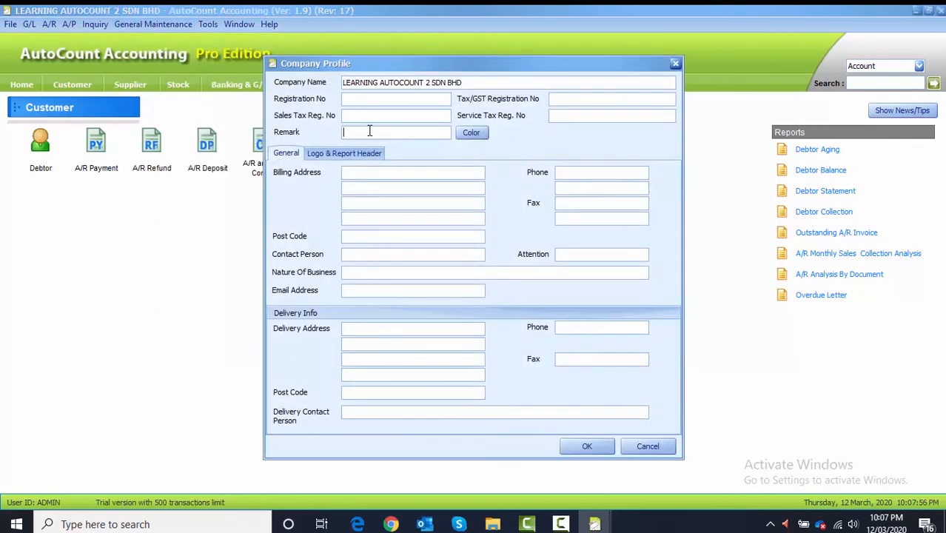
type("CH")
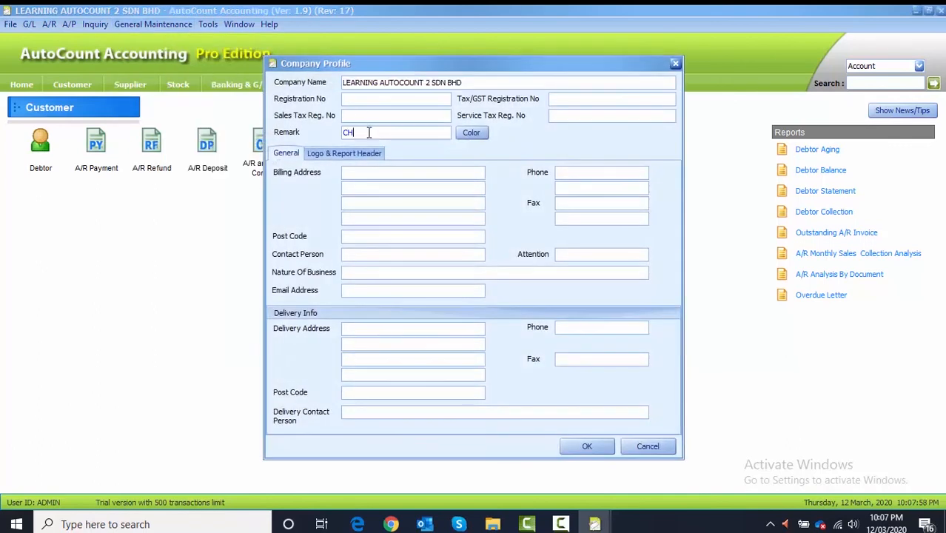
type("APTER 3")
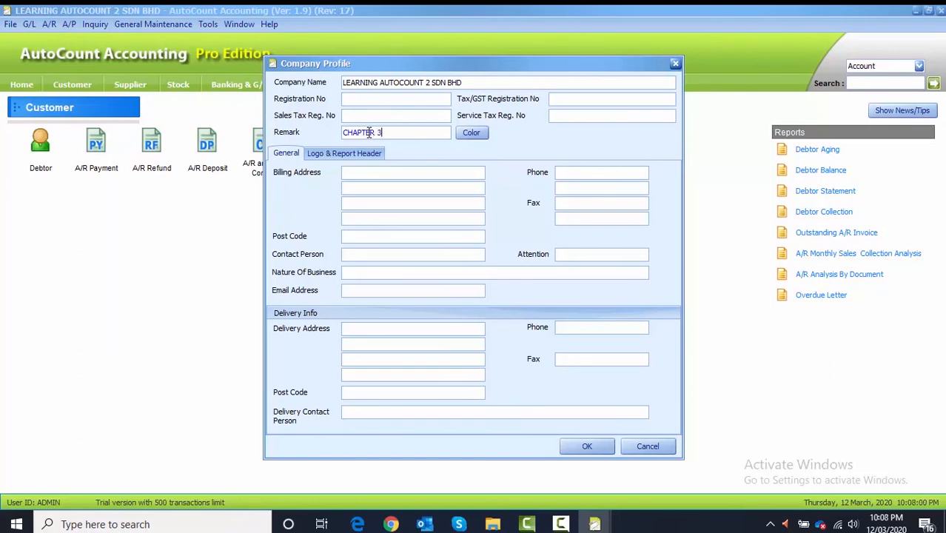
mouse_move(462, 145)
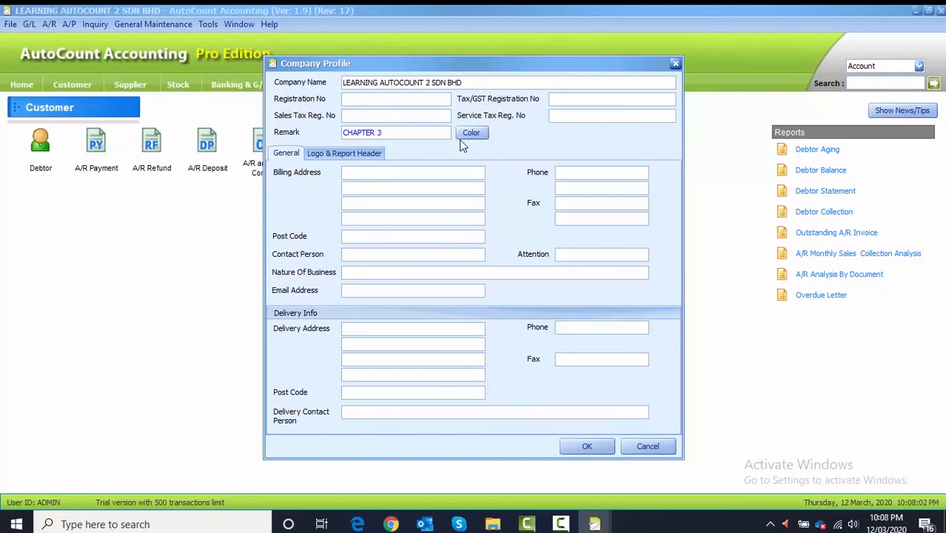
left_click(471, 133)
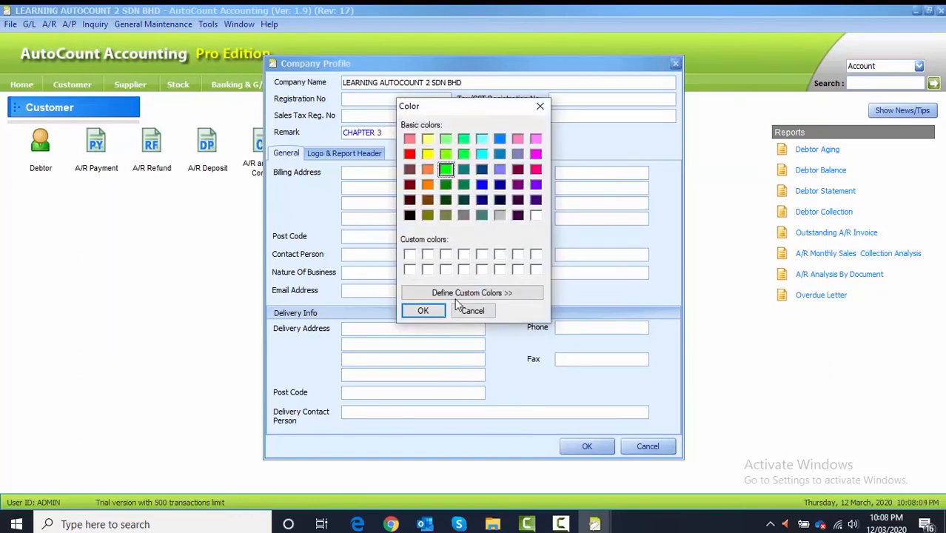
left_click(423, 311)
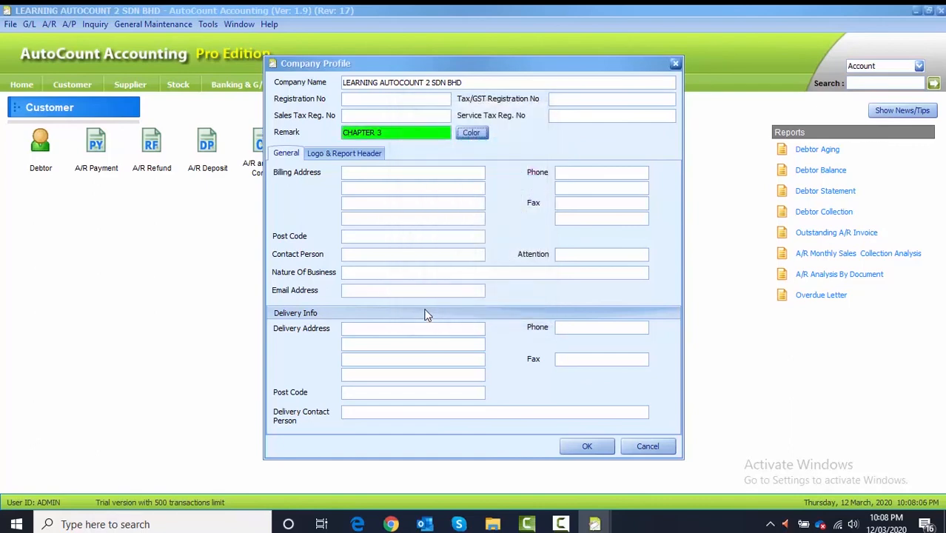
mouse_move(296, 133)
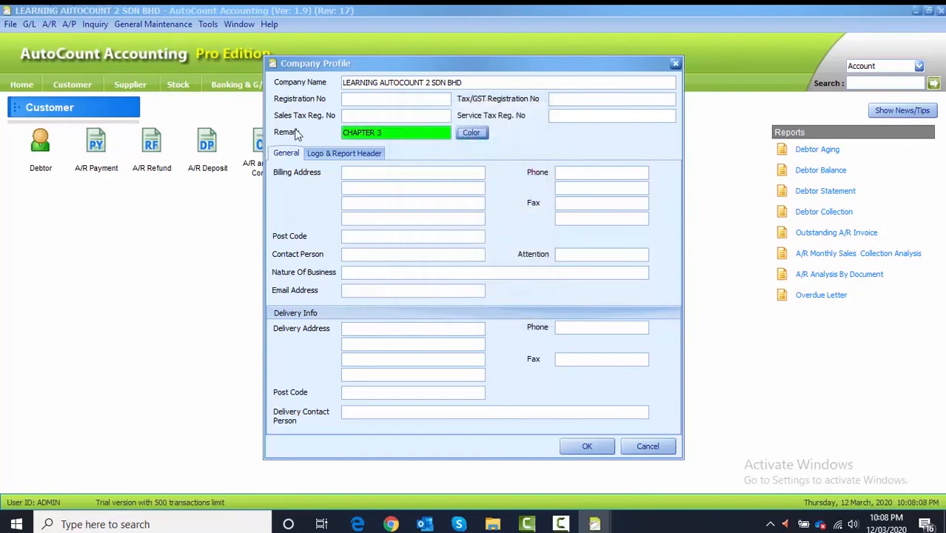
left_click(343, 152)
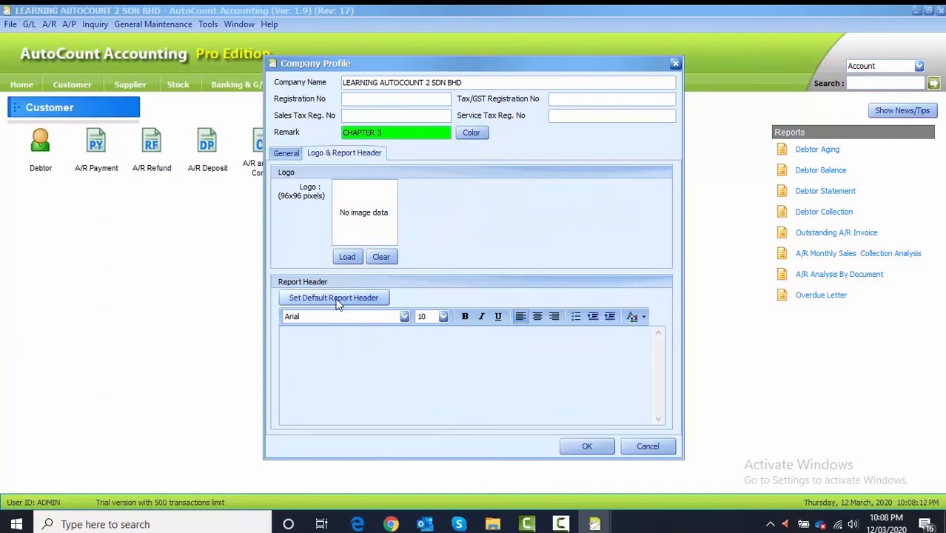
Step: Add the default report header with the company name and save the profile
left_click(333, 296)
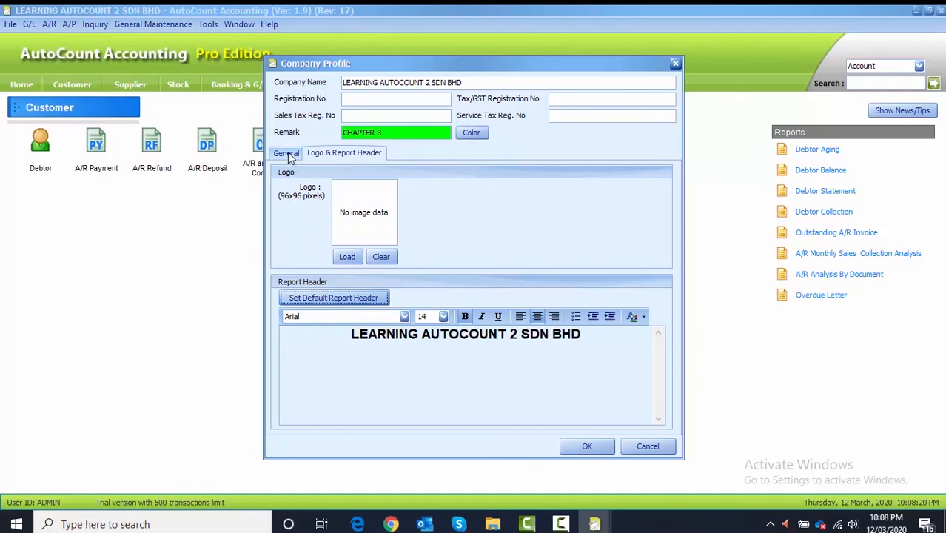
left_click(285, 152)
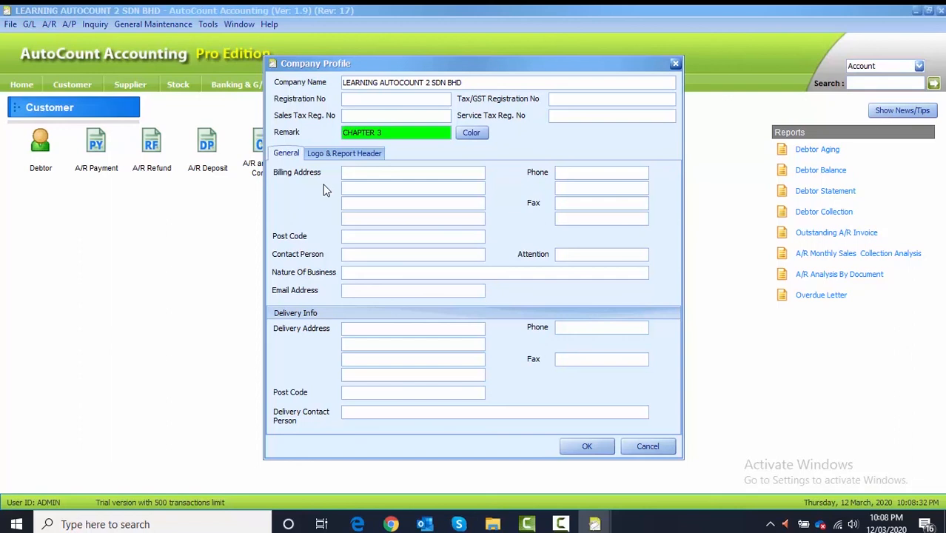
mouse_move(329, 177)
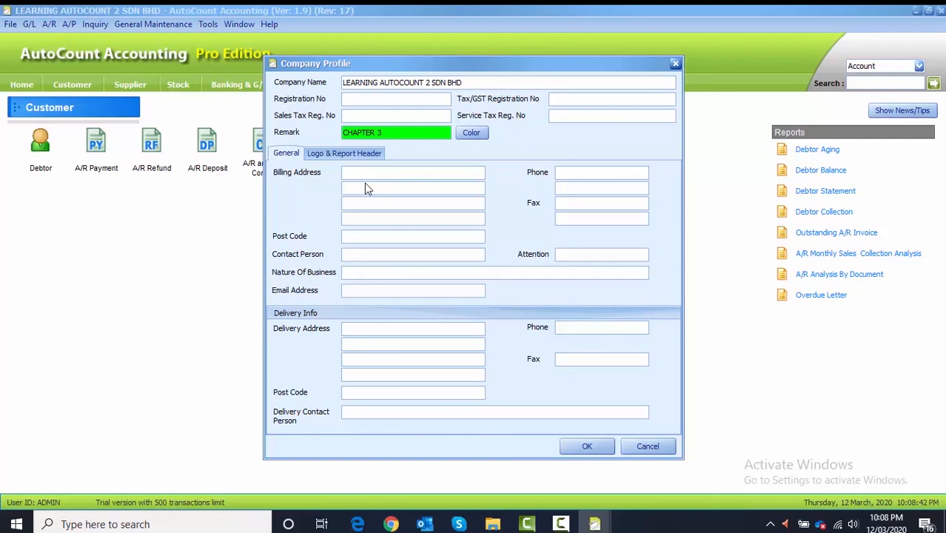
left_click(343, 152)
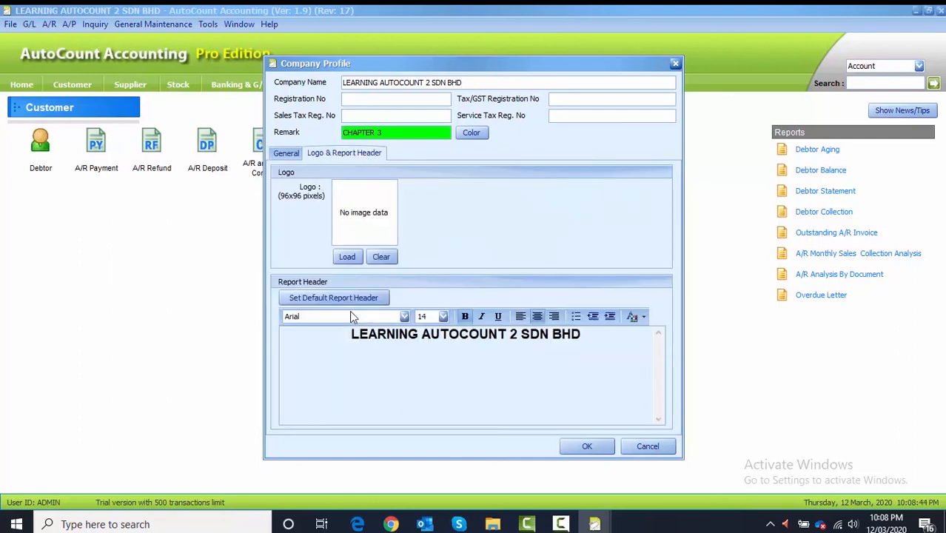
mouse_move(376, 344)
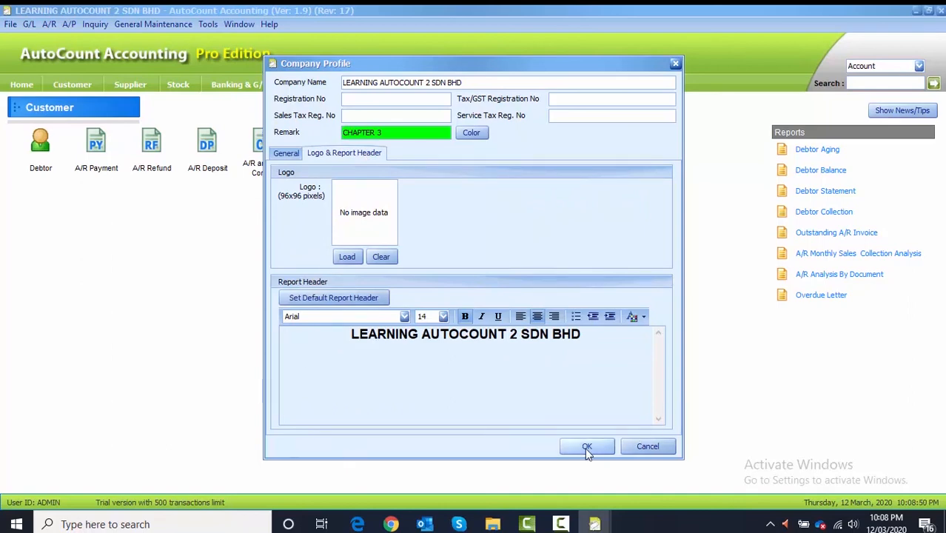
left_click(586, 447)
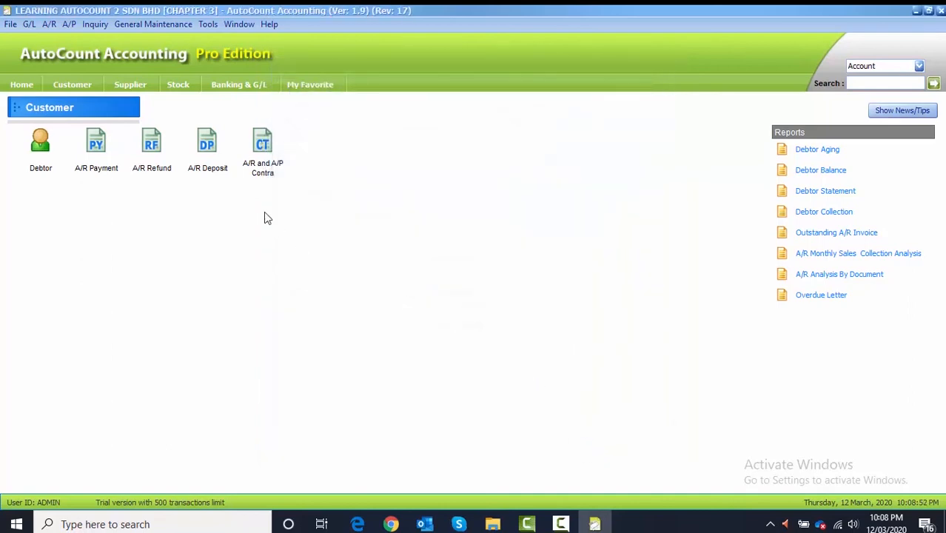